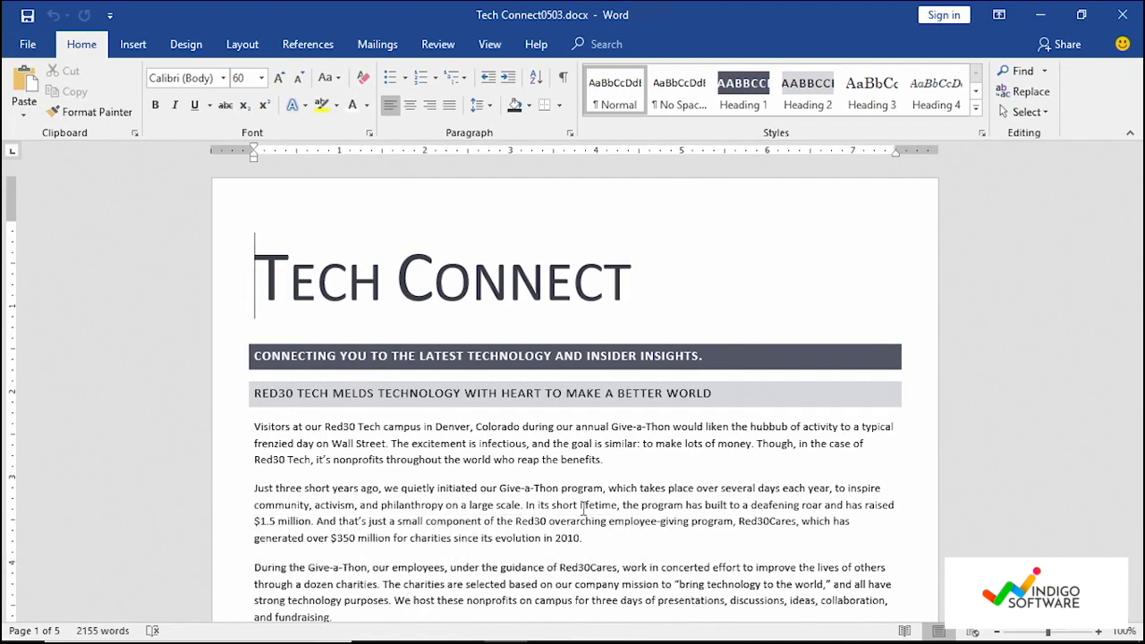
mouse_move(326, 193)
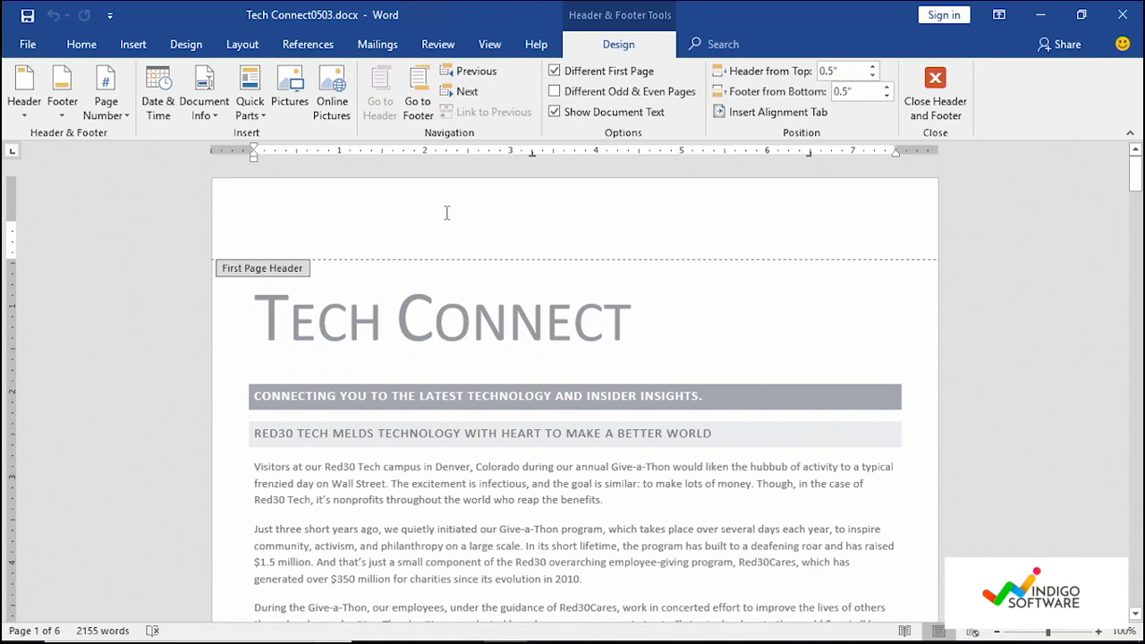
Turn off Different First Page so the first page shows the July 5, 2018 header too
click(254, 240)
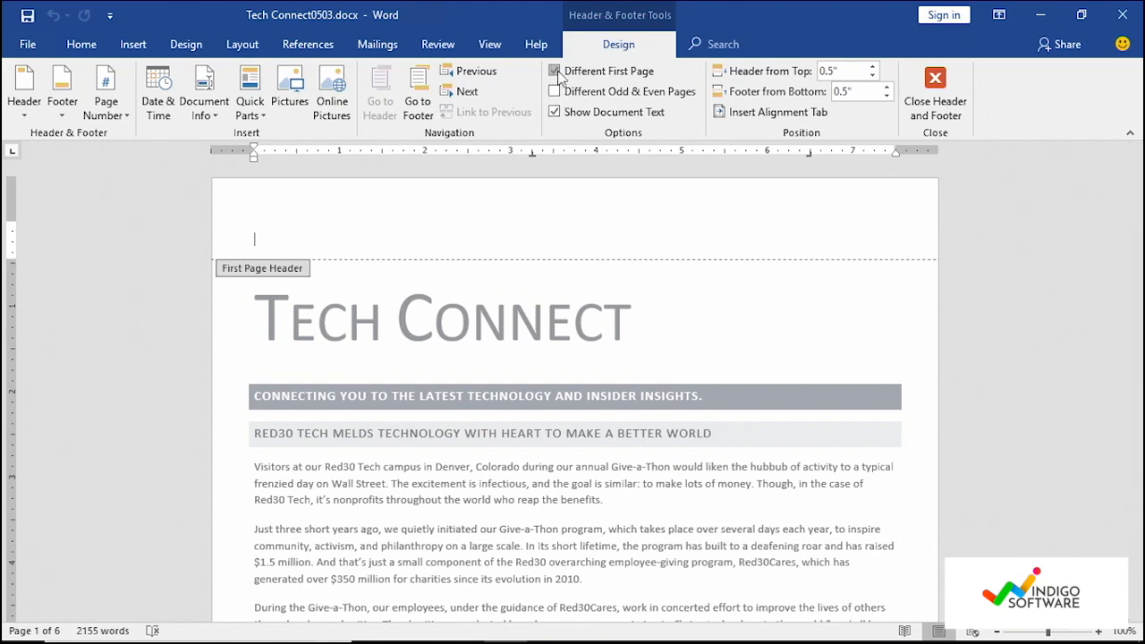
click(555, 71)
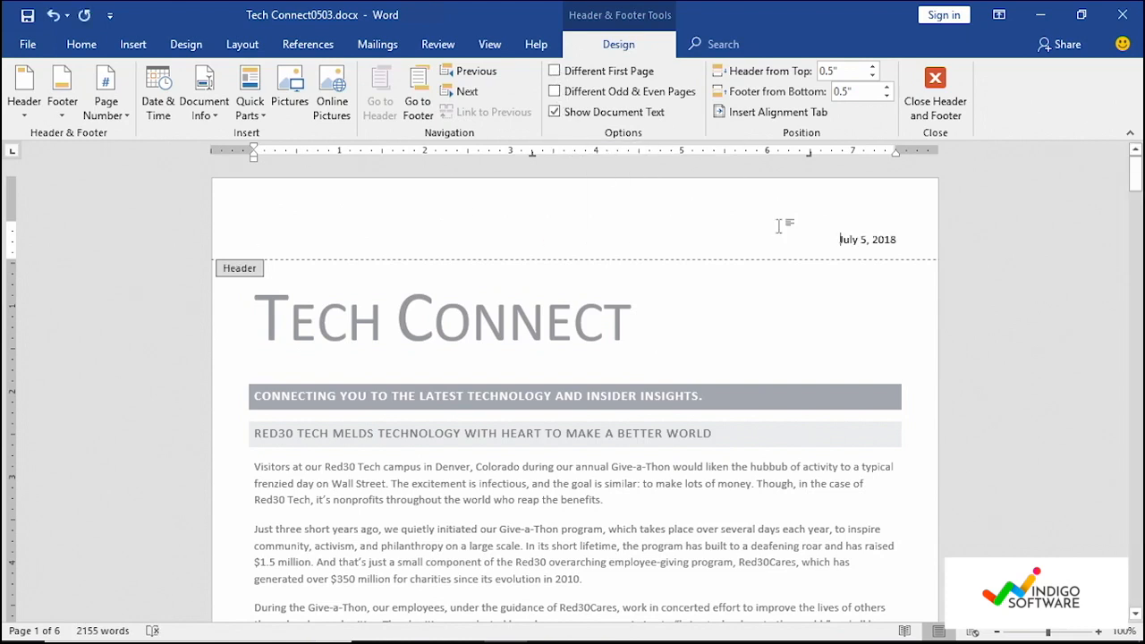
mouse_move(759, 375)
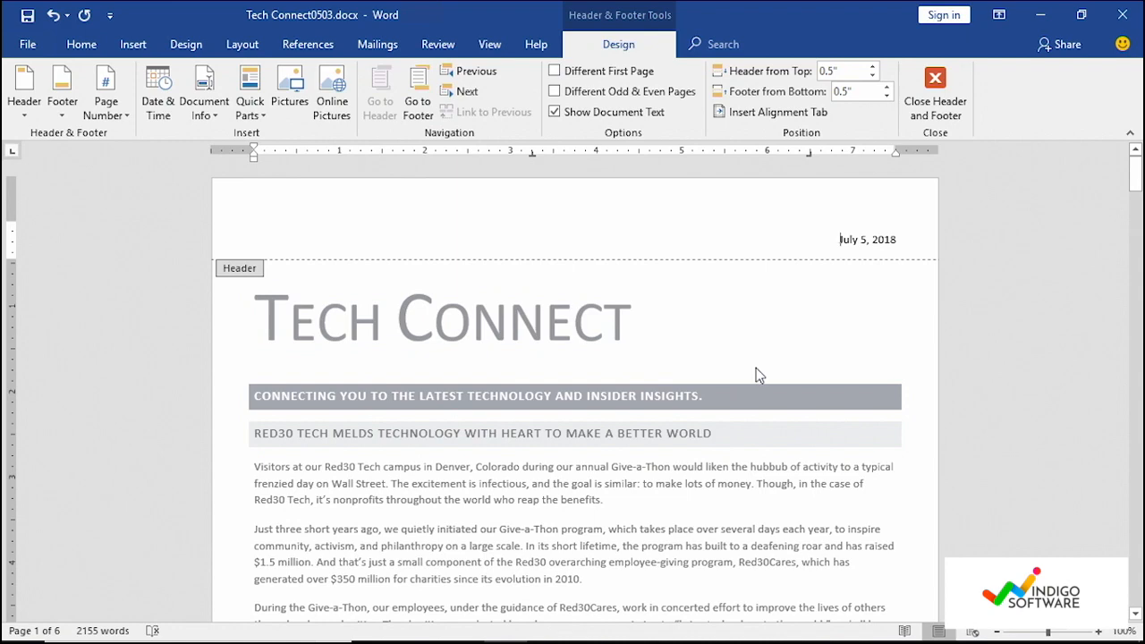
mouse_move(848, 254)
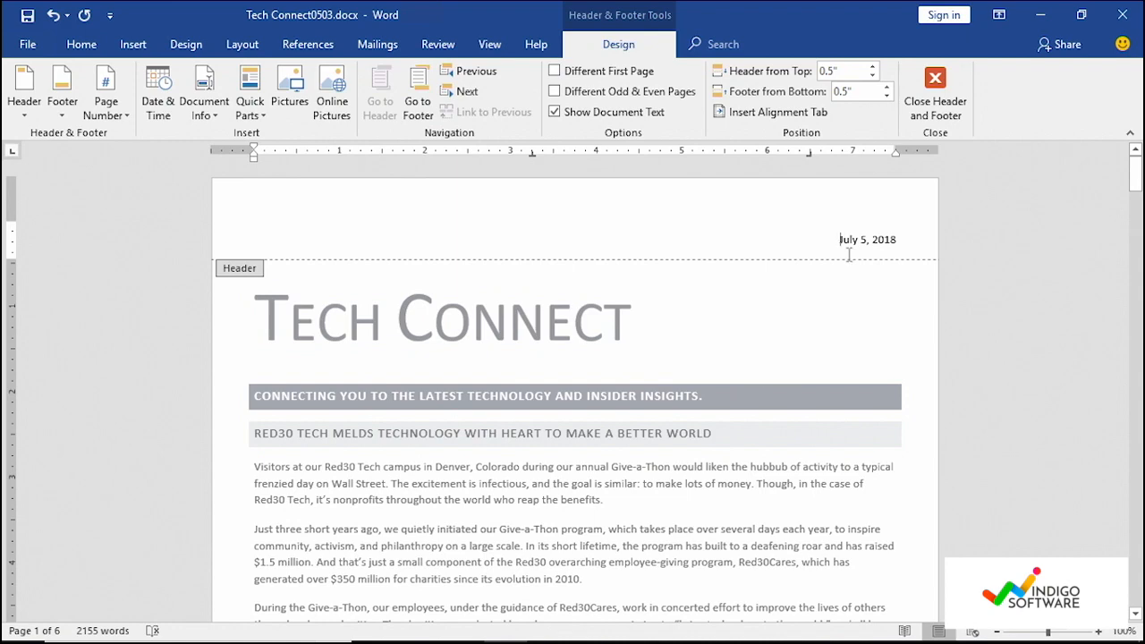
scroll(down, 3)
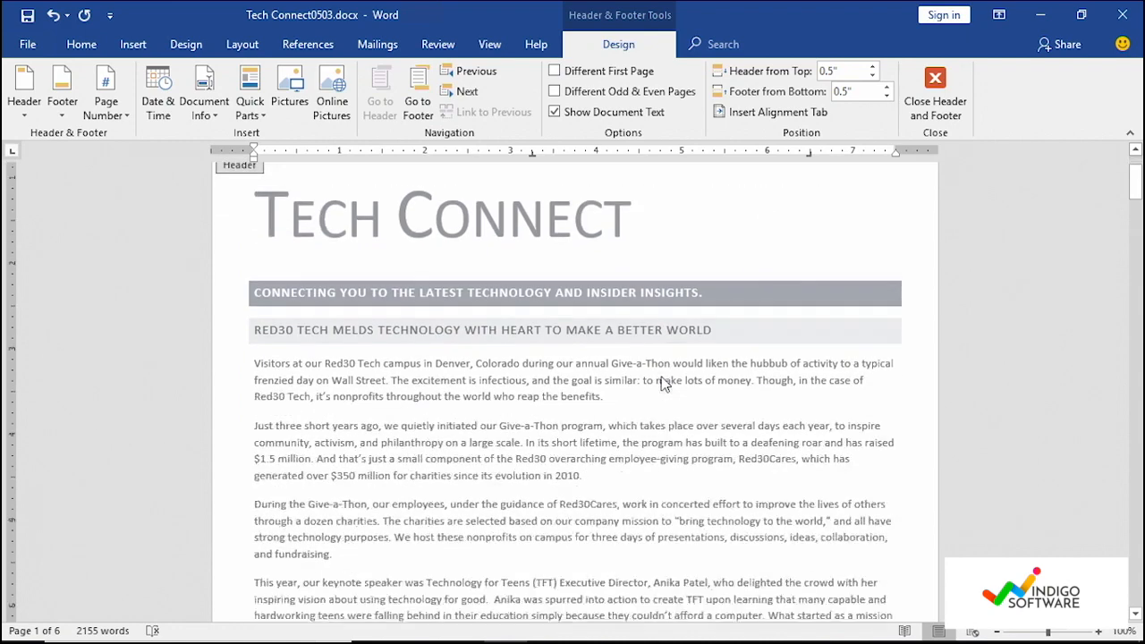
scroll(down, 3)
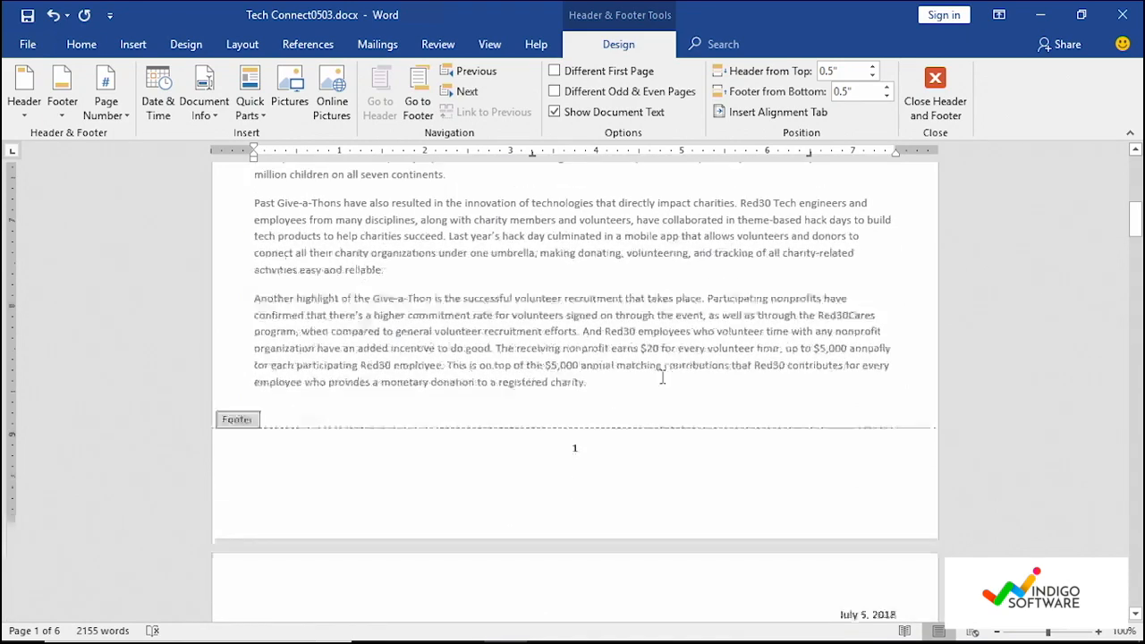
scroll(down, 3)
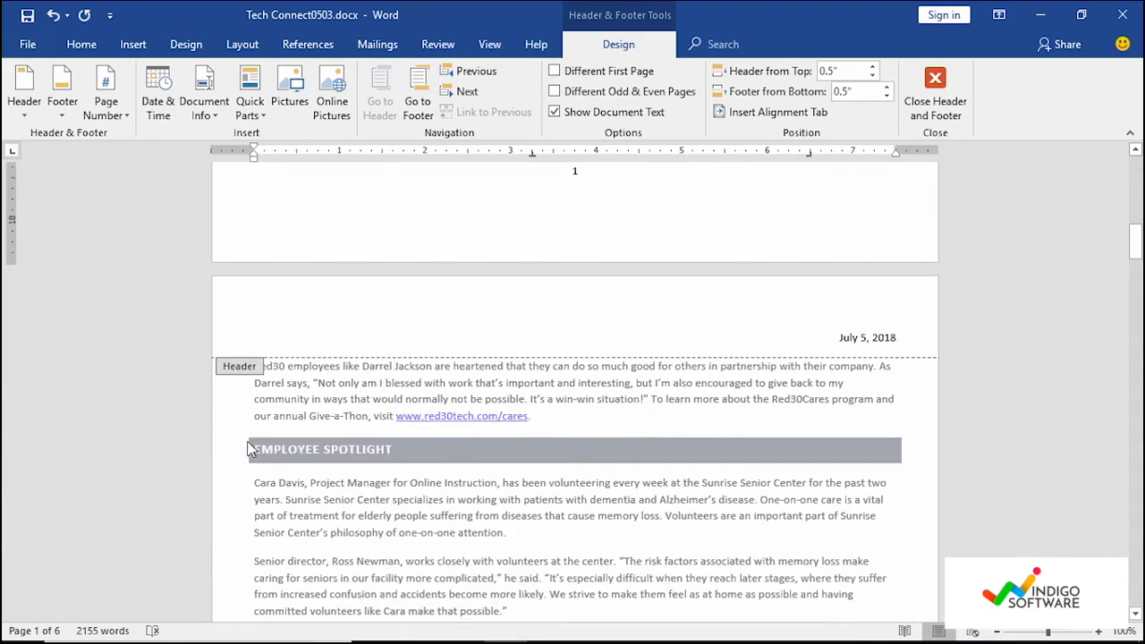
Leave header editing and return to the body text after the cares link
click(287, 500)
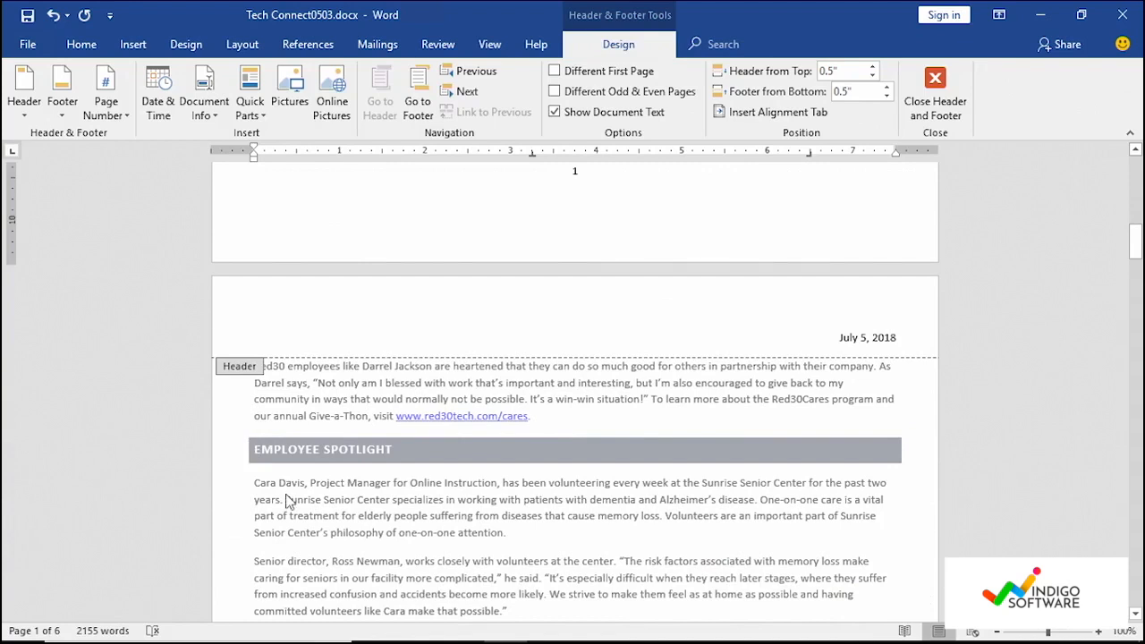
mouse_move(541, 533)
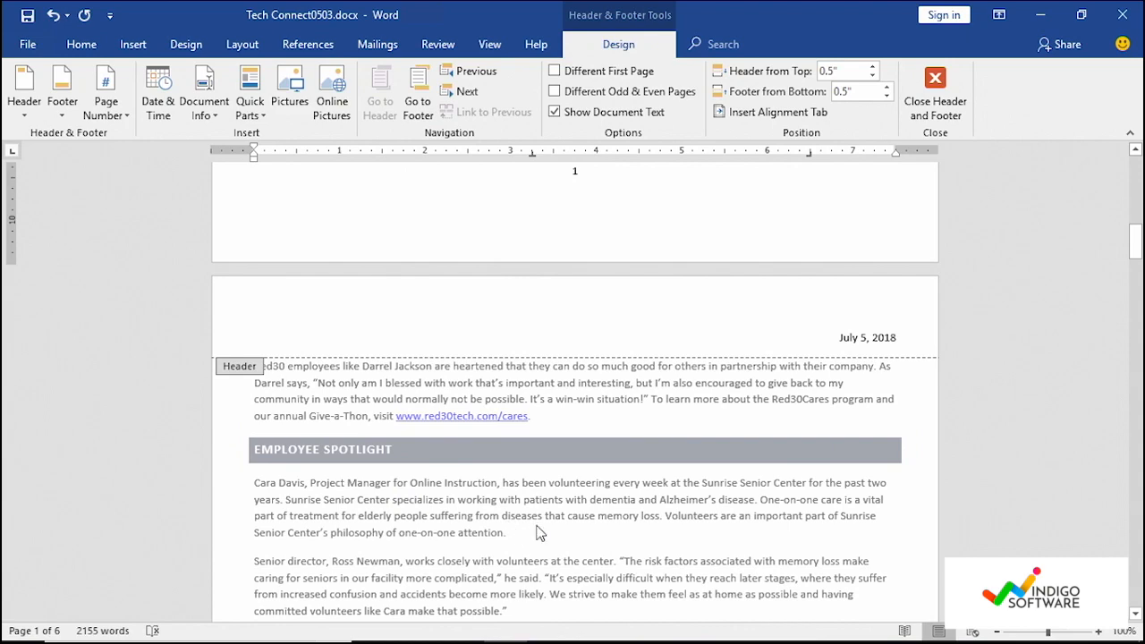
click(934, 93)
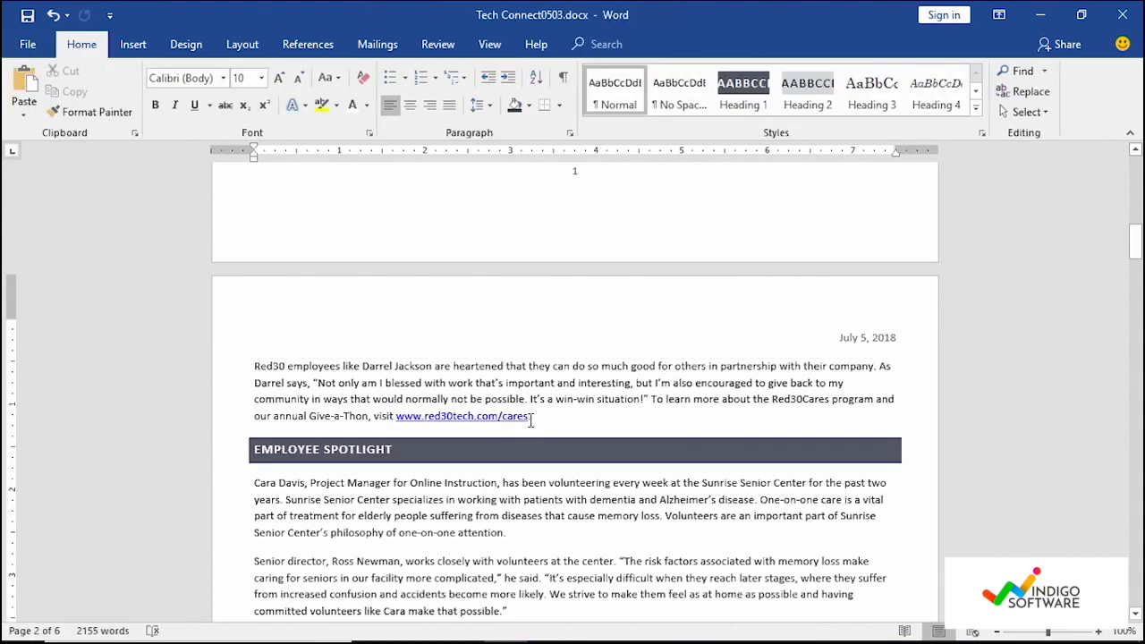
mouse_move(479, 442)
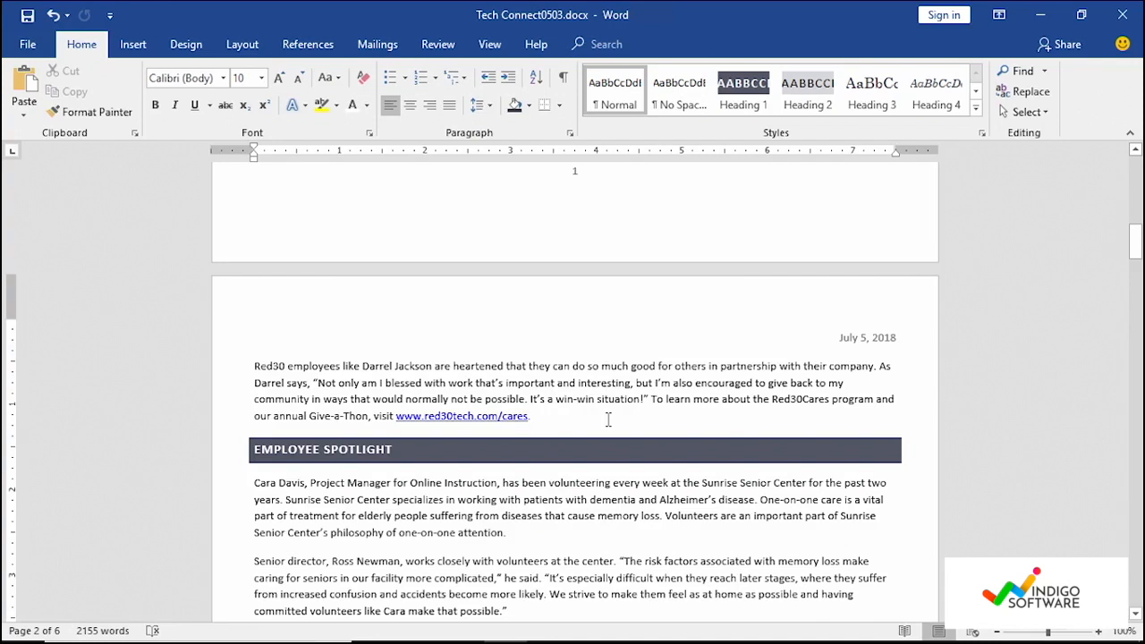
mouse_move(265, 124)
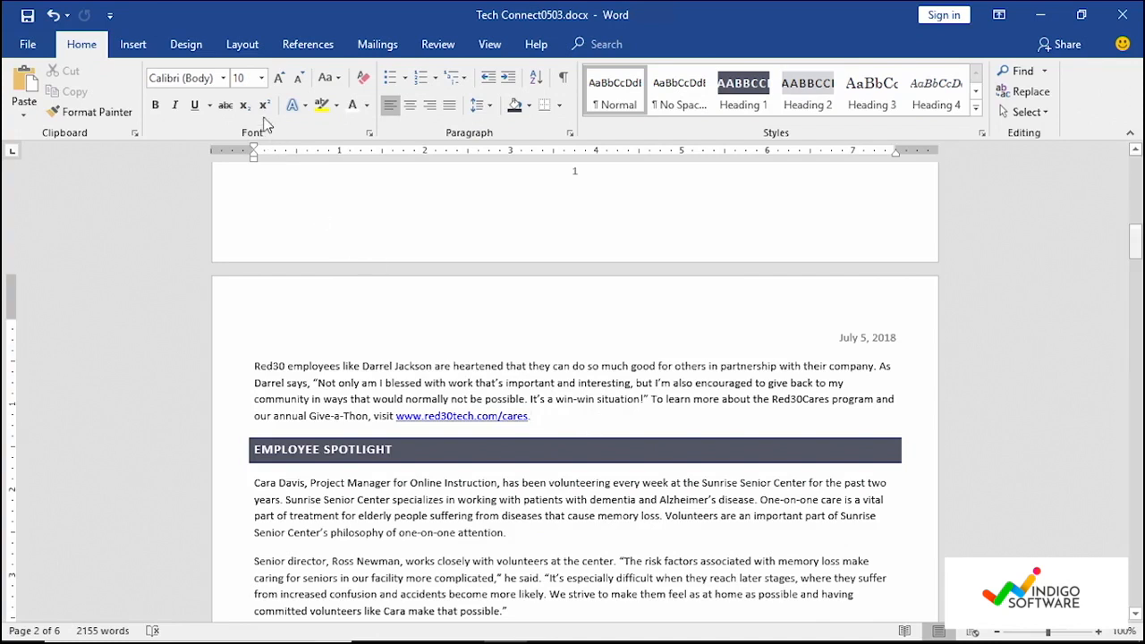
Bring up the Layout breaks list to start Employee Spotlight as a next-page section
click(241, 43)
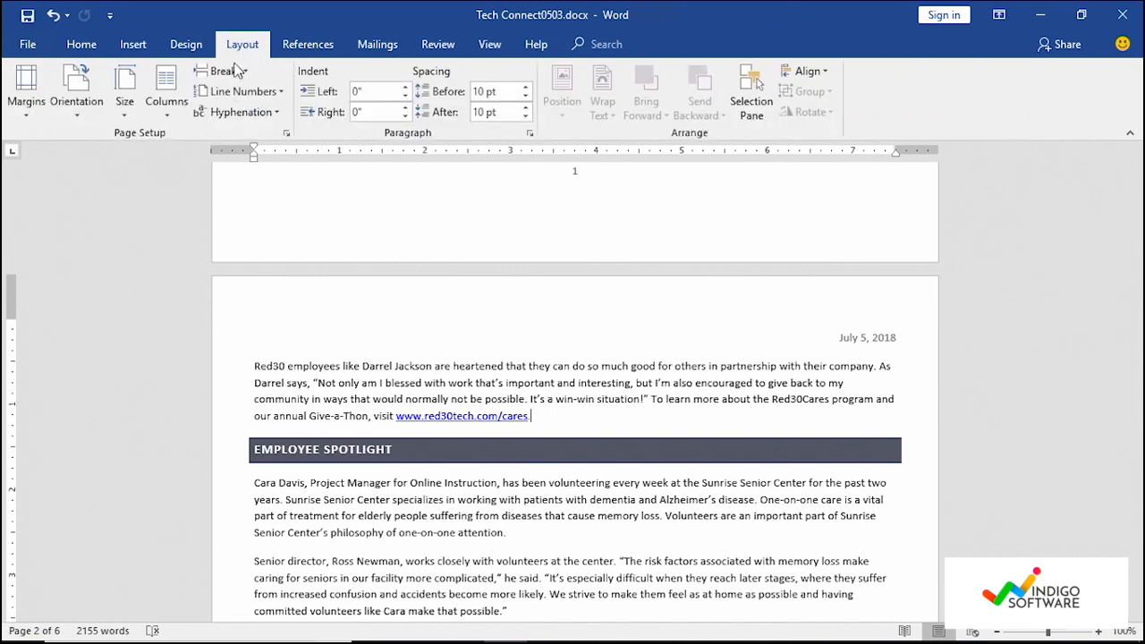
click(222, 72)
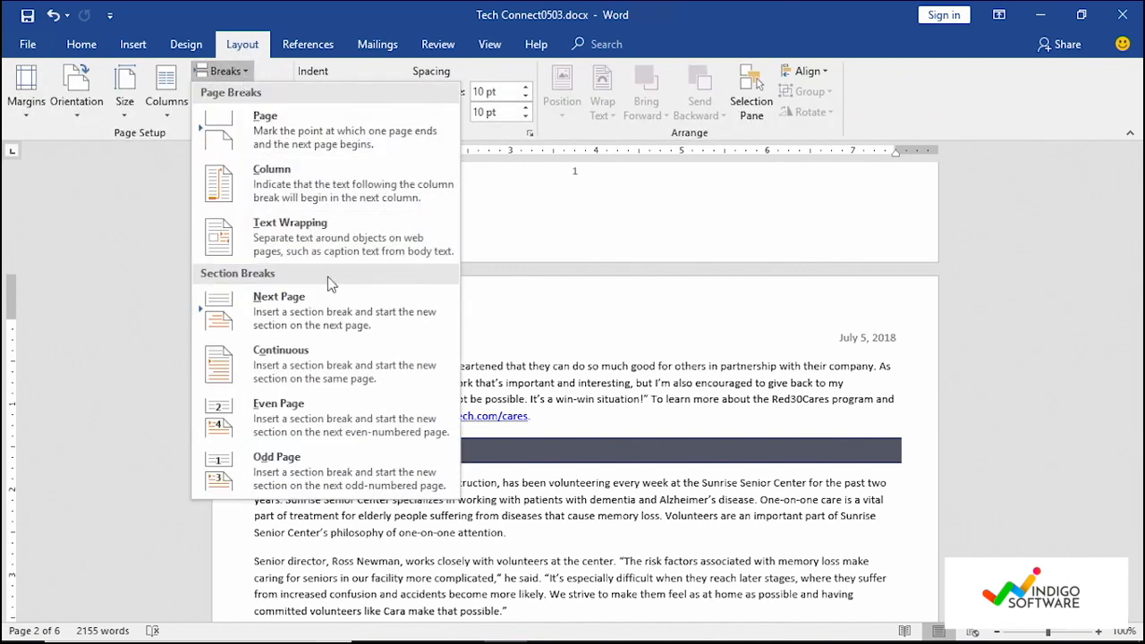
mouse_move(336, 304)
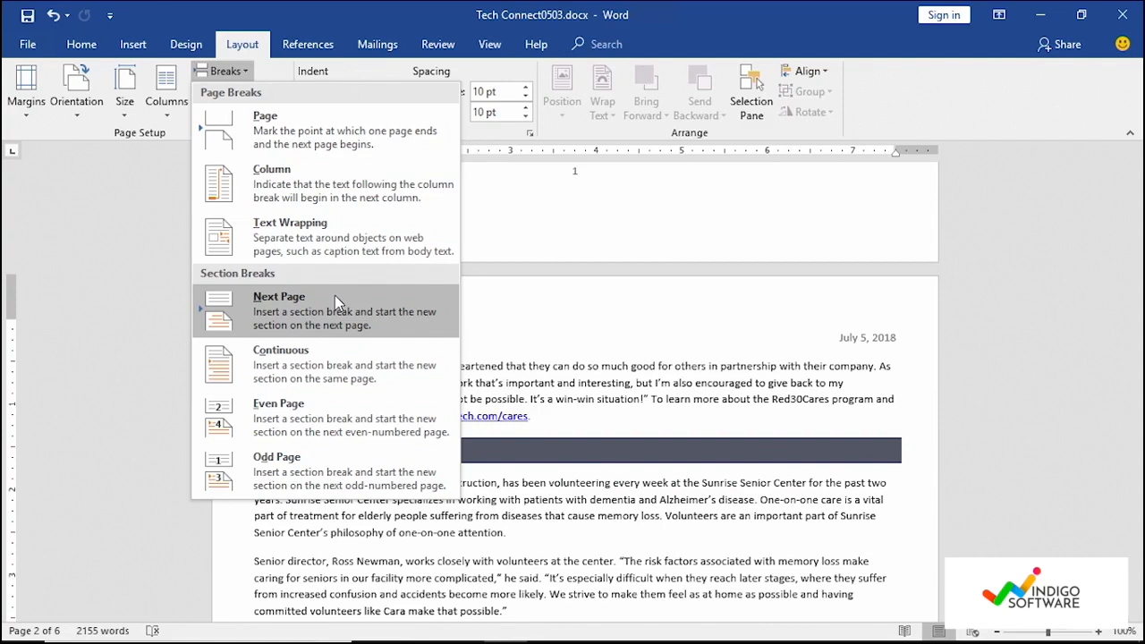
mouse_move(320, 322)
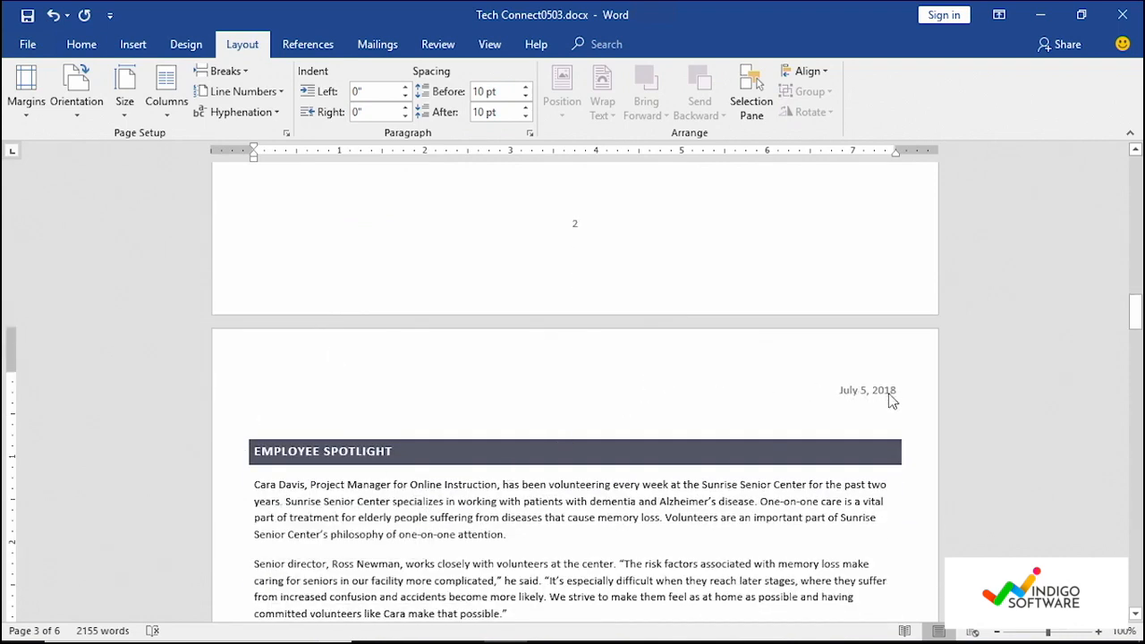
scroll(down, 3)
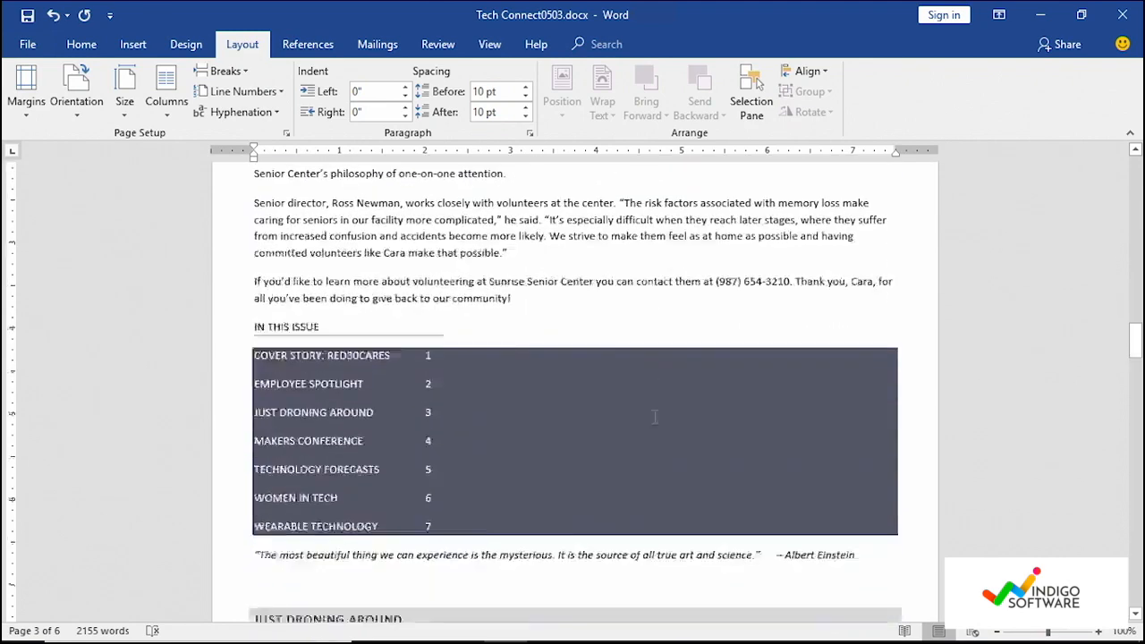
scroll(down, 3)
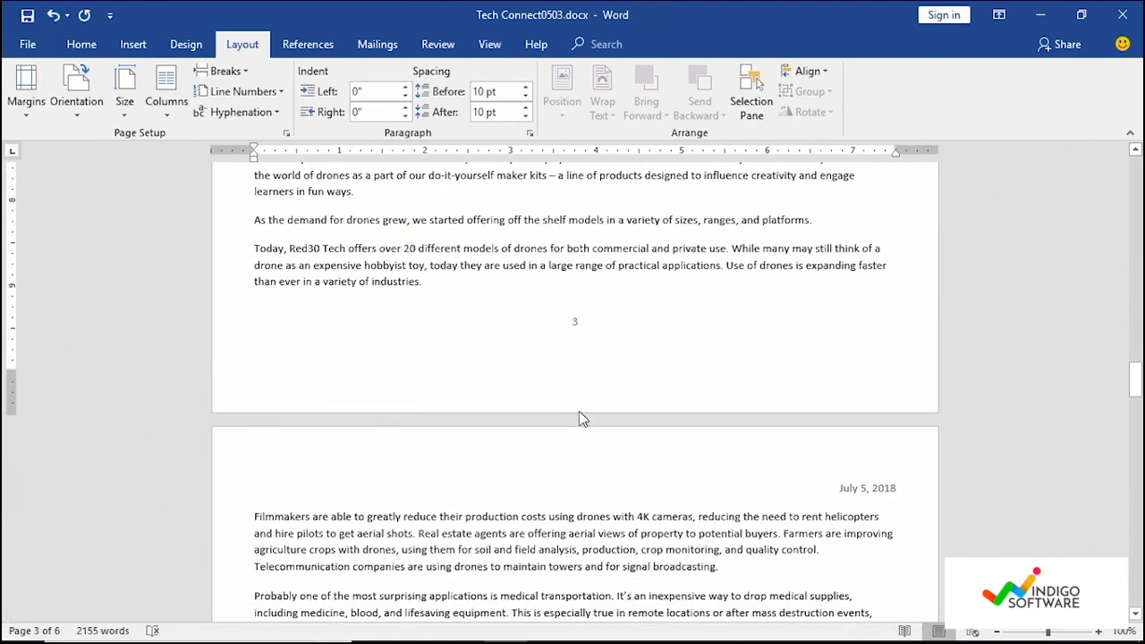
mouse_move(376, 398)
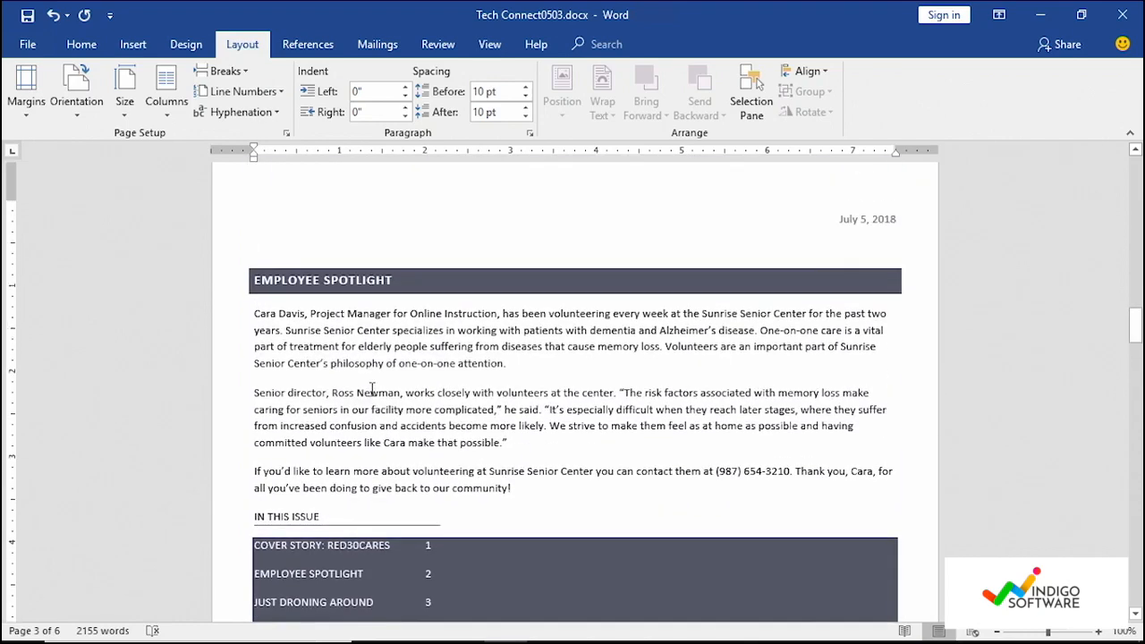
click(254, 247)
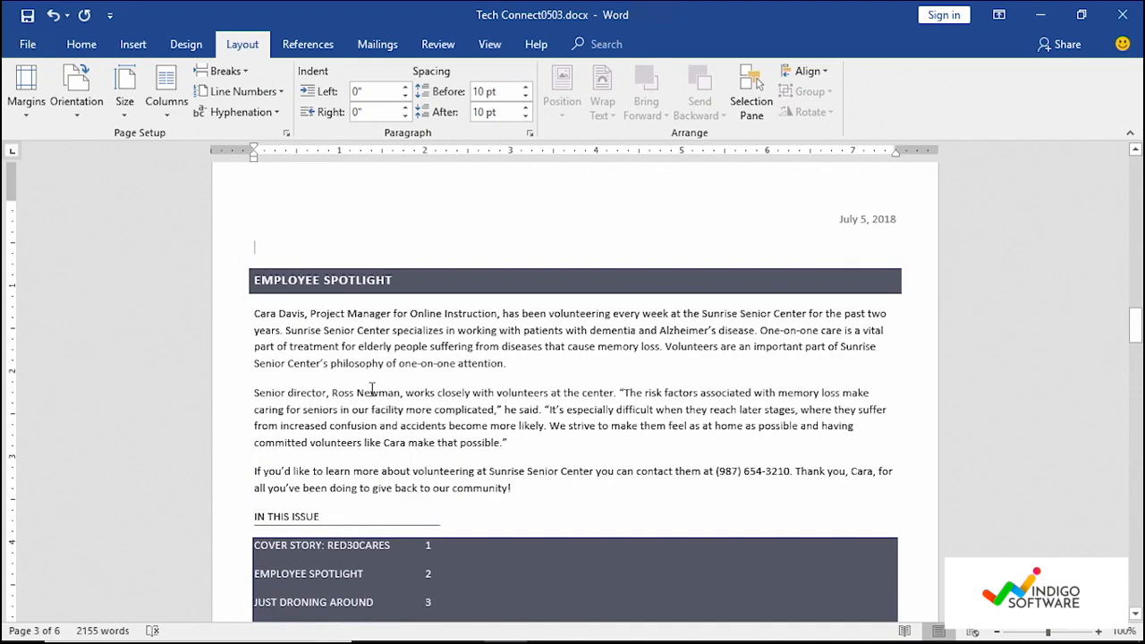
scroll(up, 3)
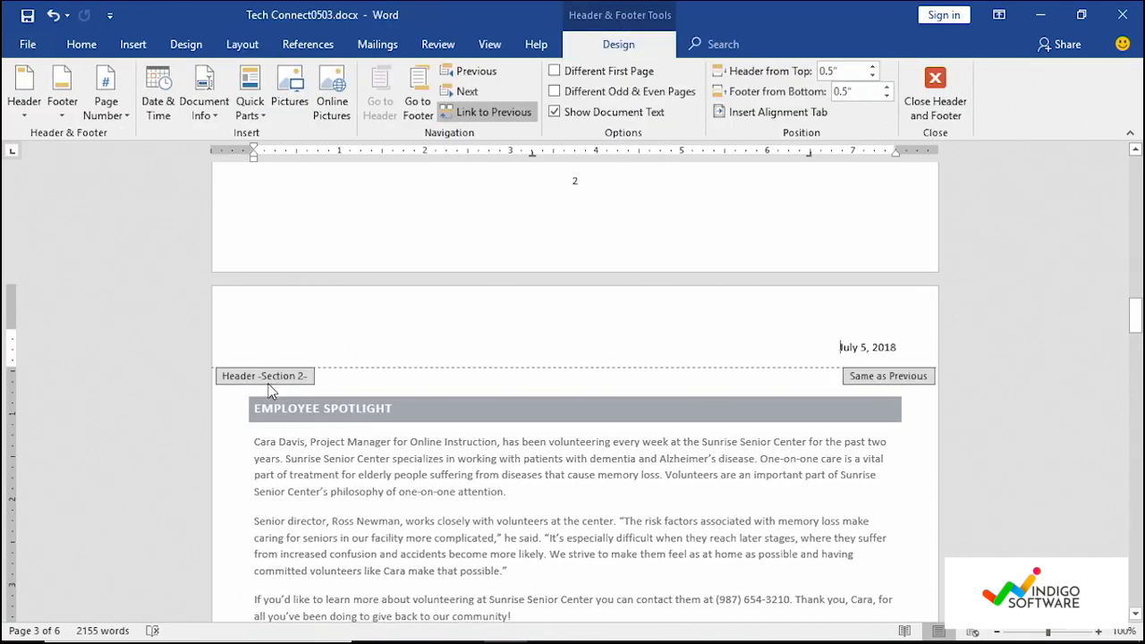
mouse_move(455, 392)
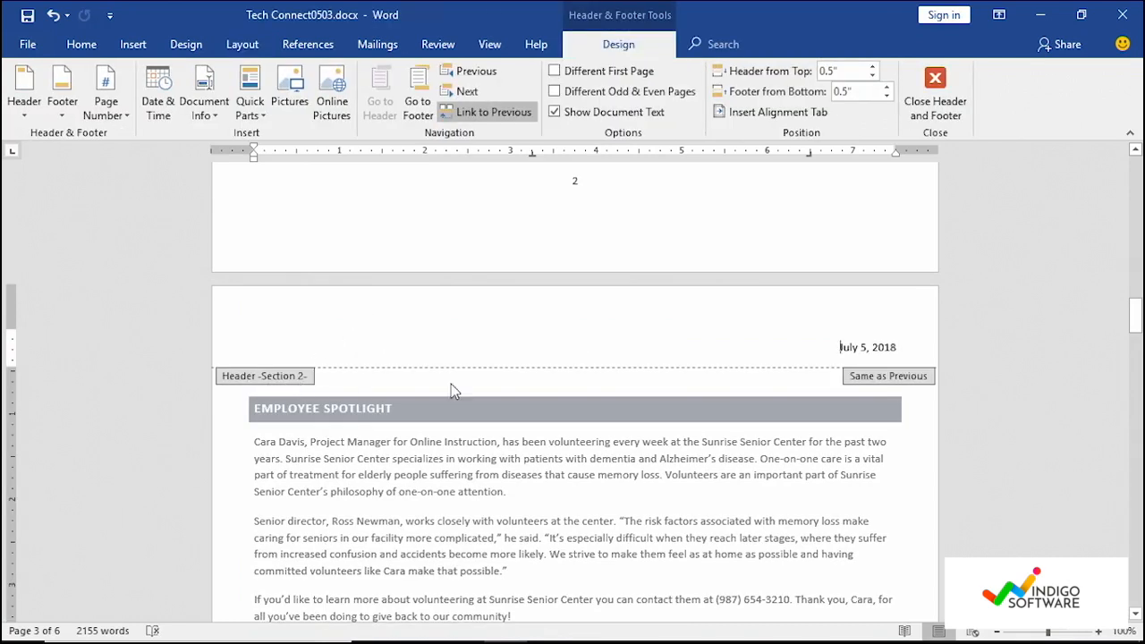
mouse_move(866, 392)
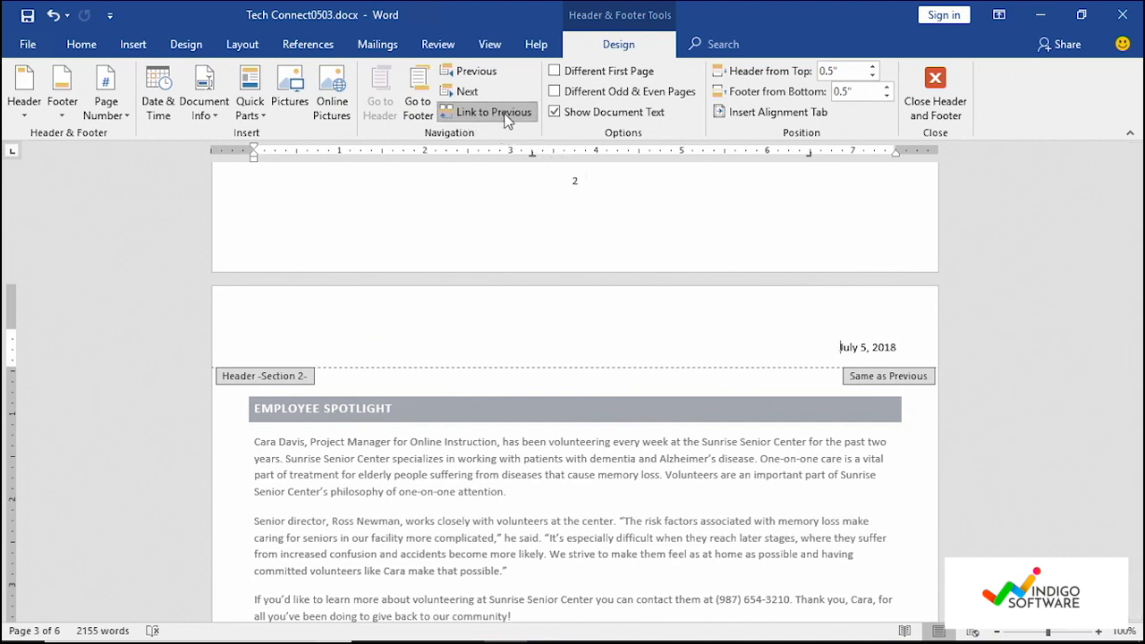
mouse_move(496, 111)
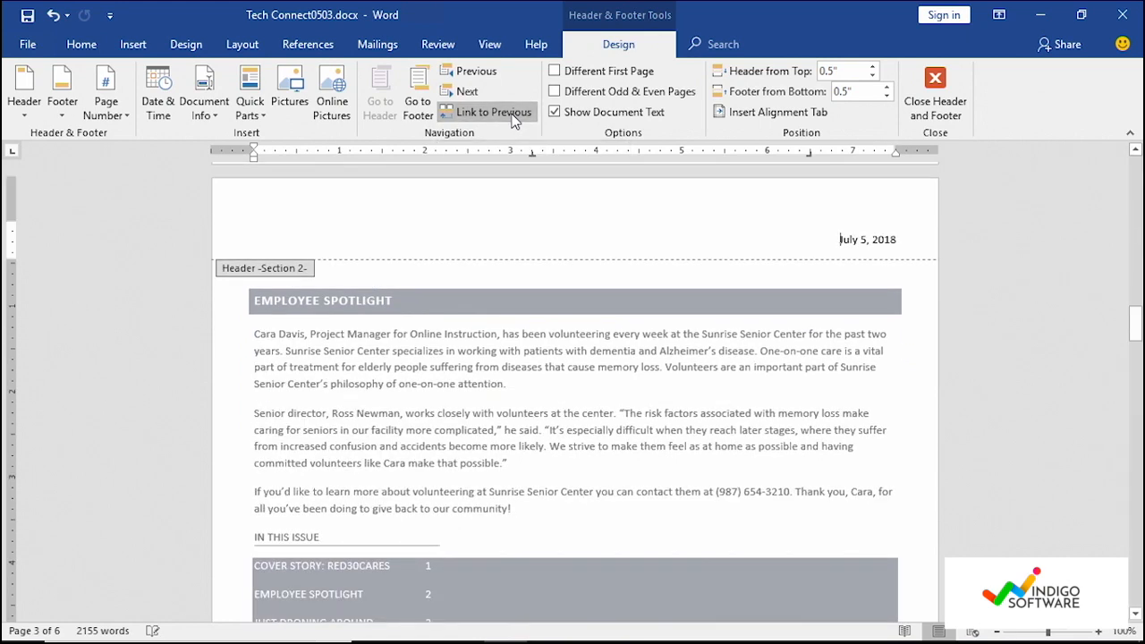
Turn off Link to Previous for the Section 2 header
click(494, 111)
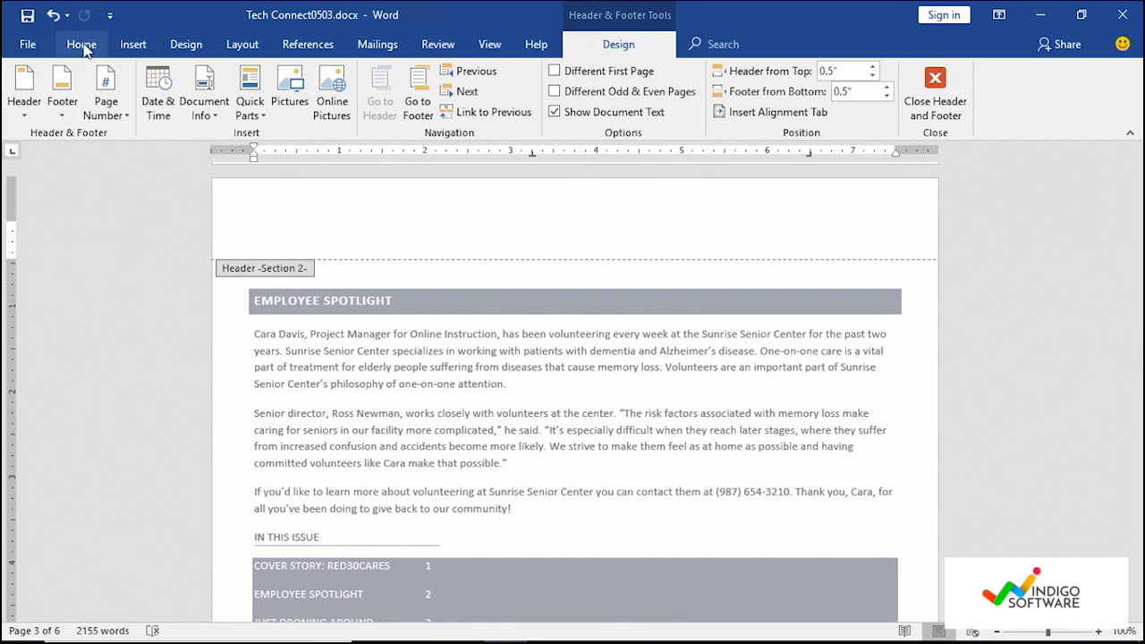
Enter 'Employee Spotlight' as the Section 2 header text
click(80, 43)
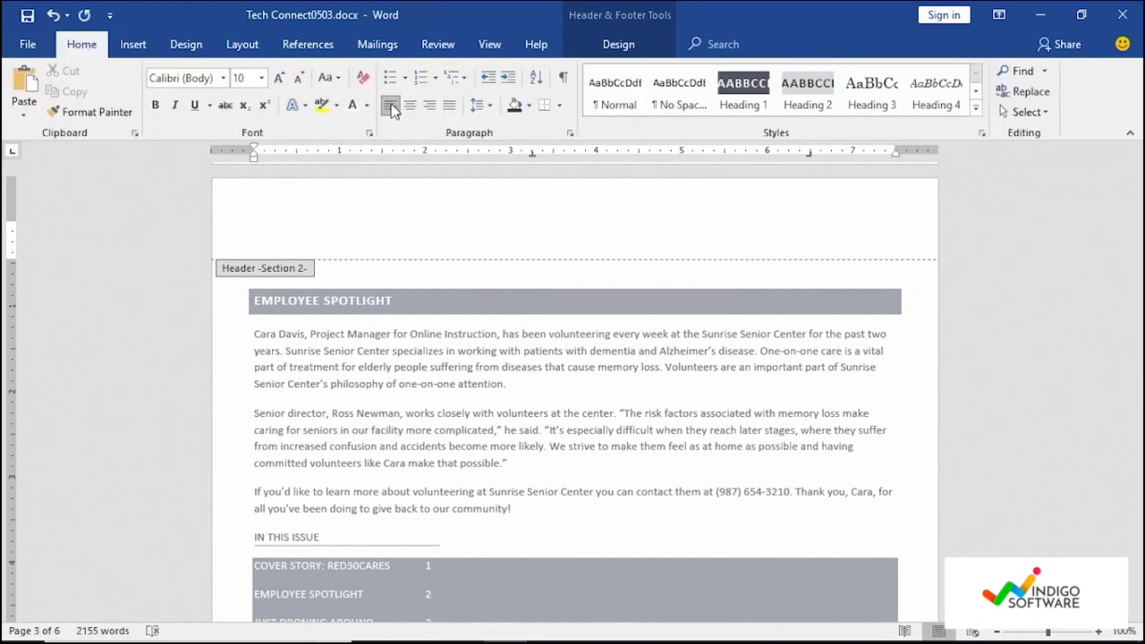
text(Employ)
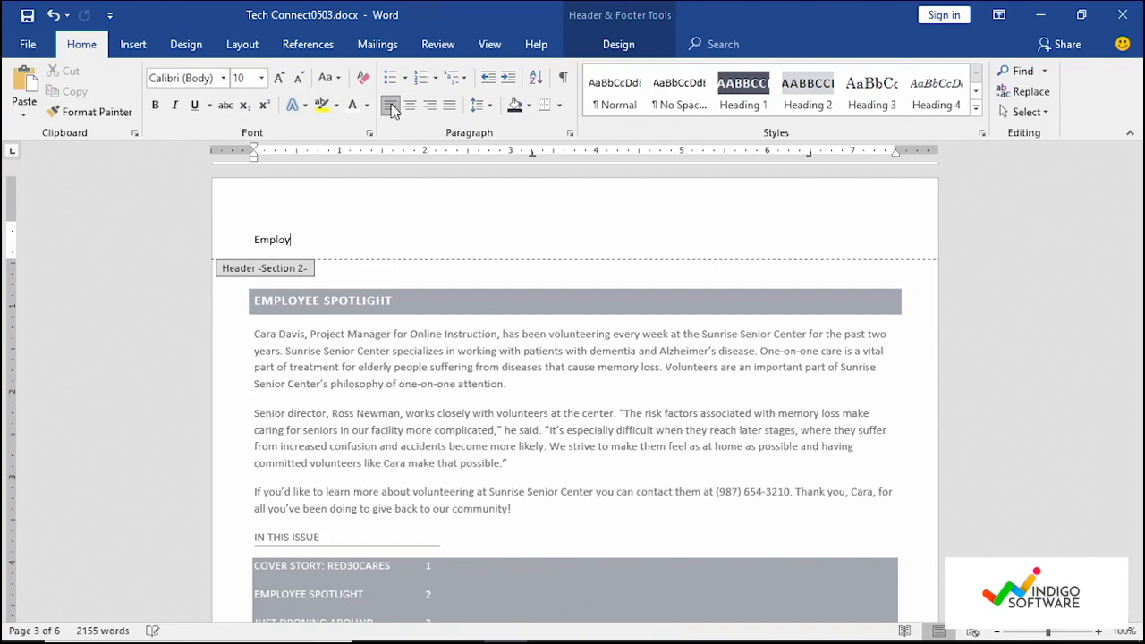
text(ee Spotlig)
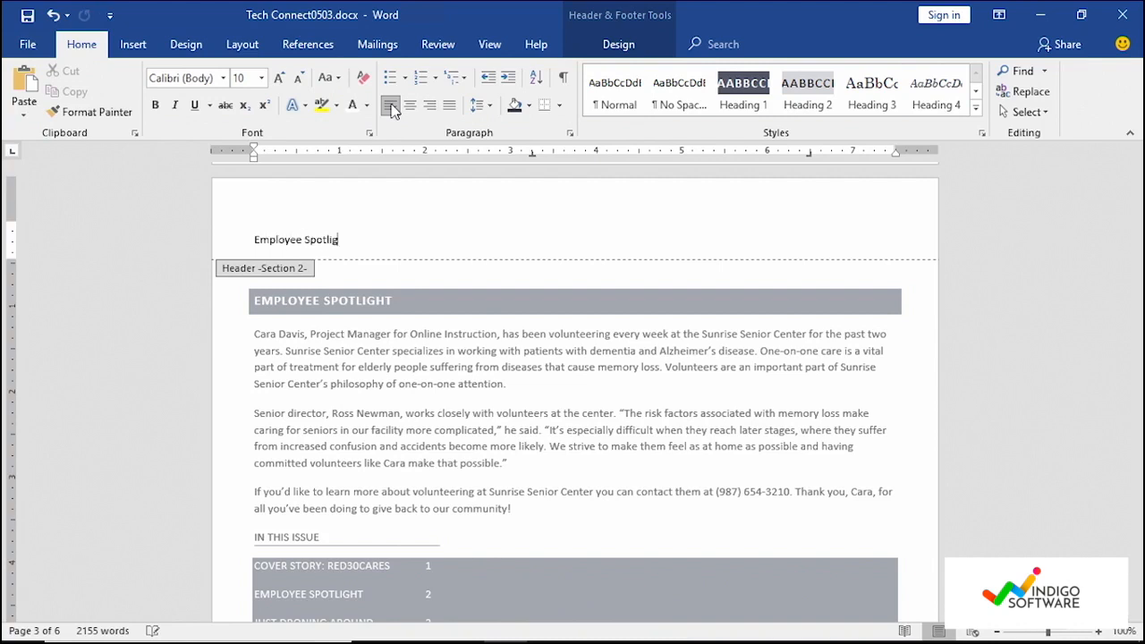
Scroll through the pages to check headers and footers, ending at the Just Droning Around heading
scroll(down, 3)
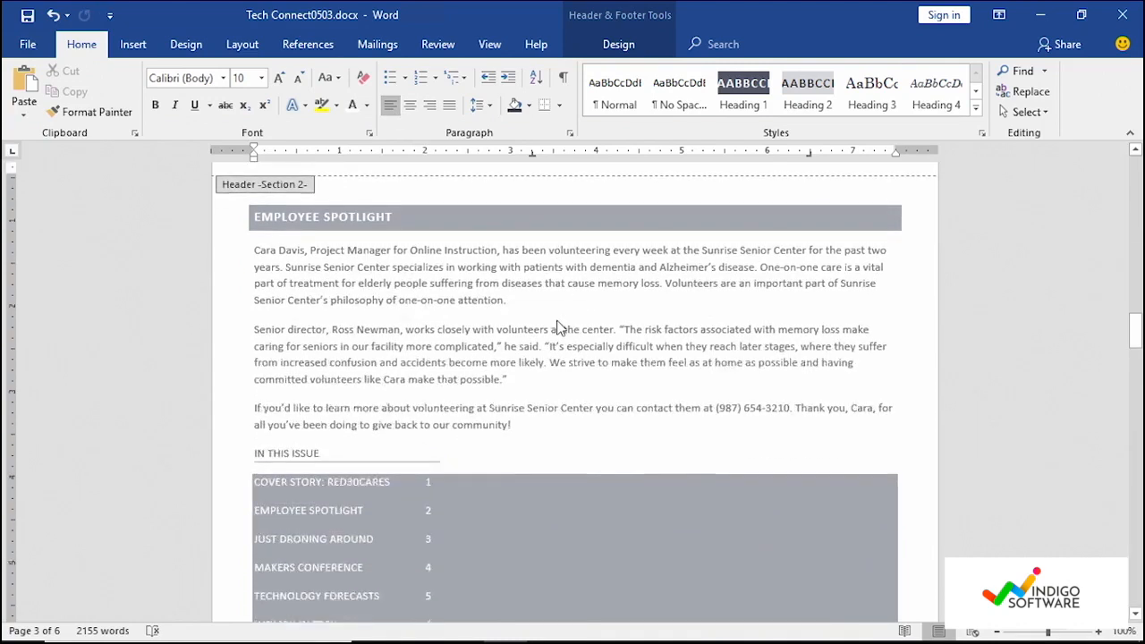
scroll(down, 3)
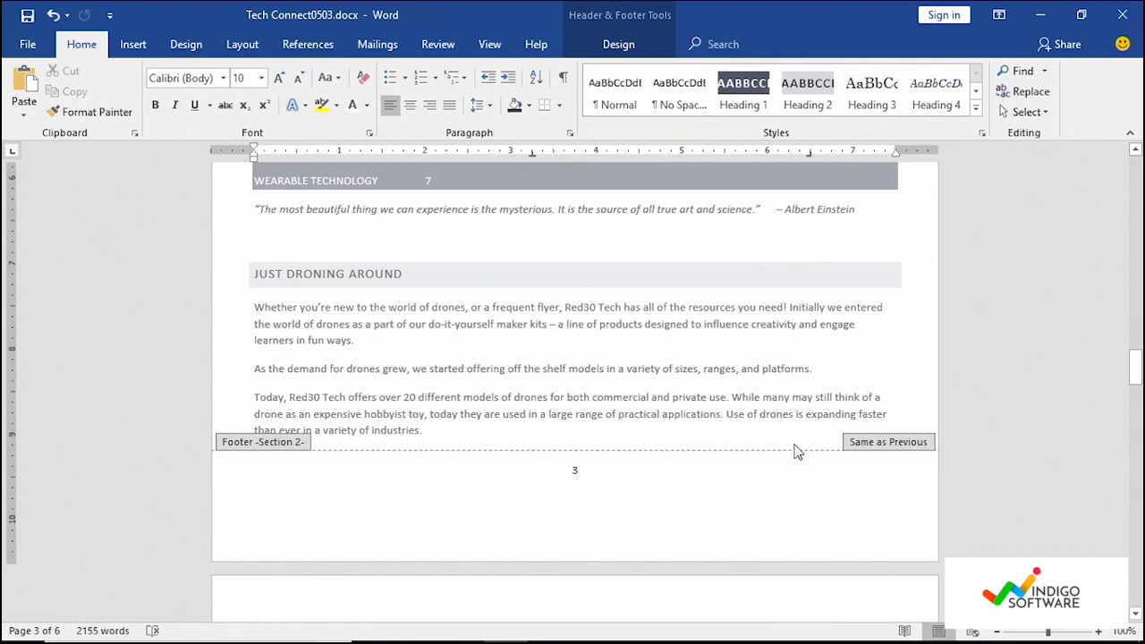
mouse_move(911, 456)
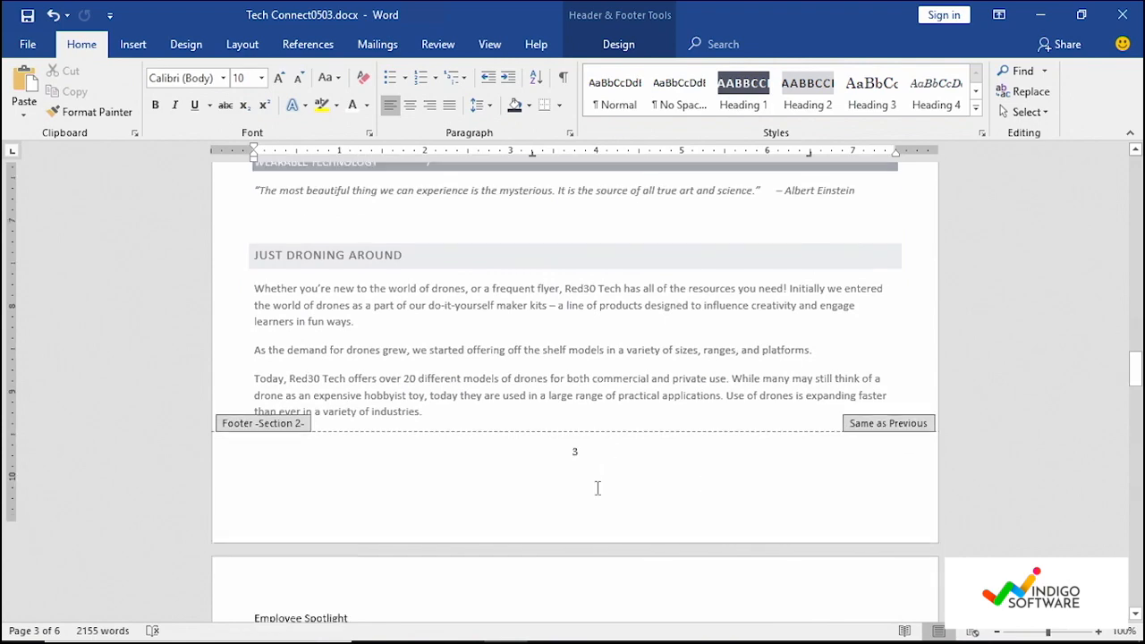
scroll(down, 3)
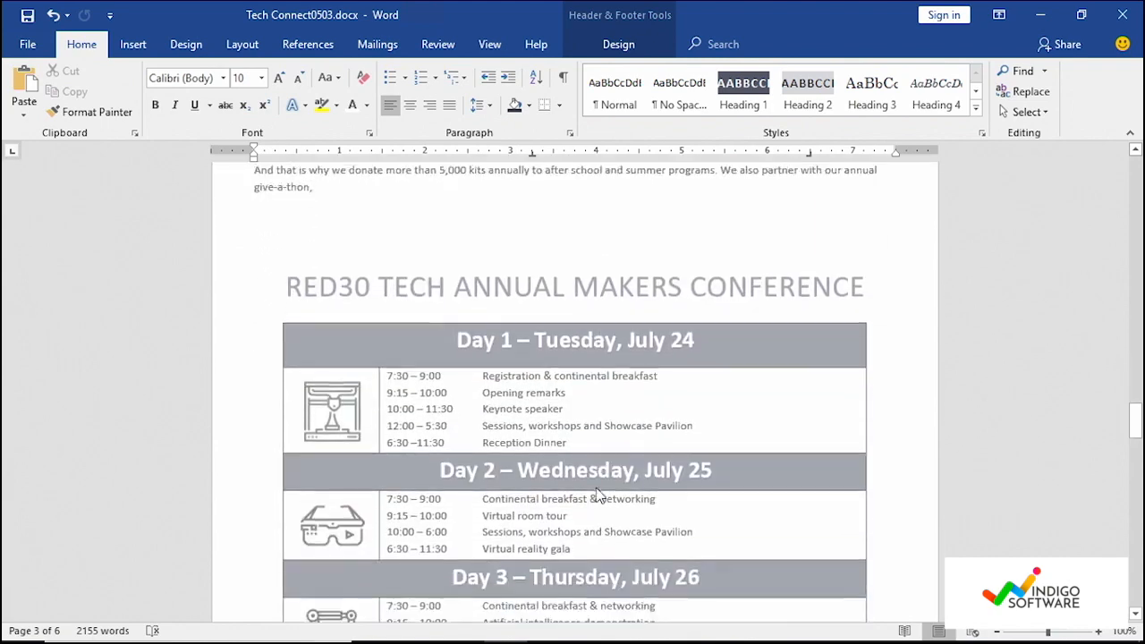
scroll(down, 3)
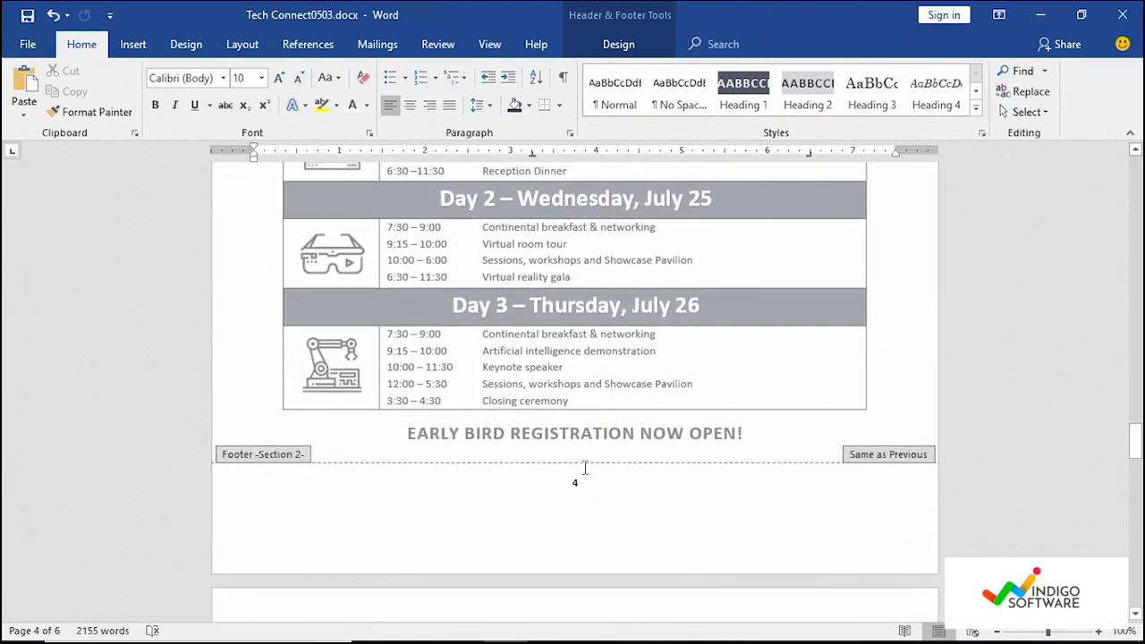
scroll(up, 3)
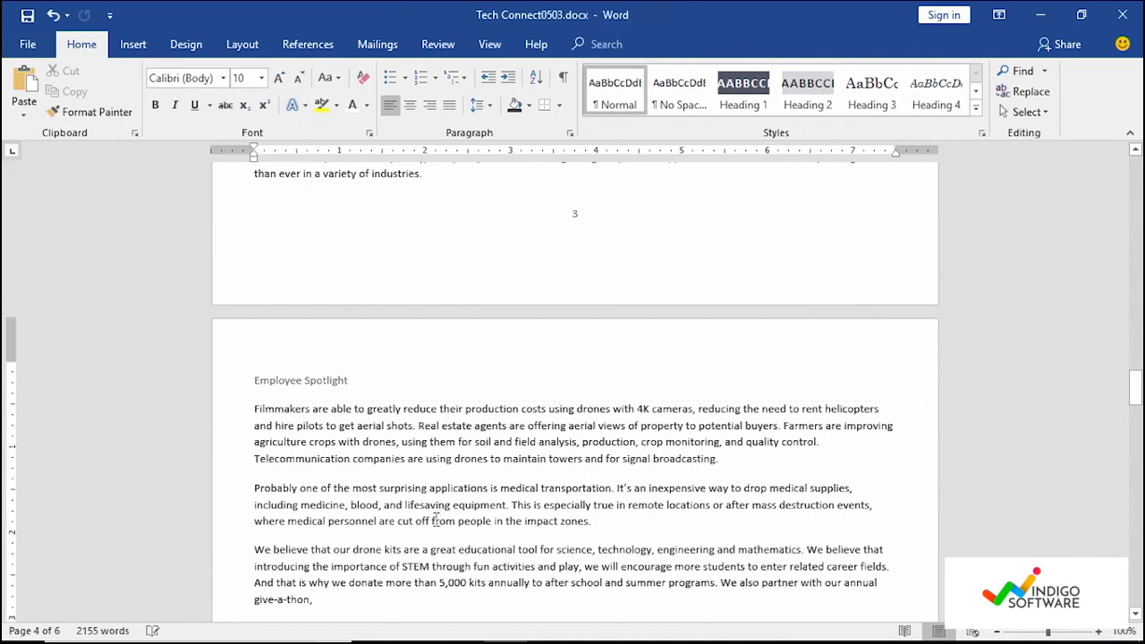
scroll(up, 3)
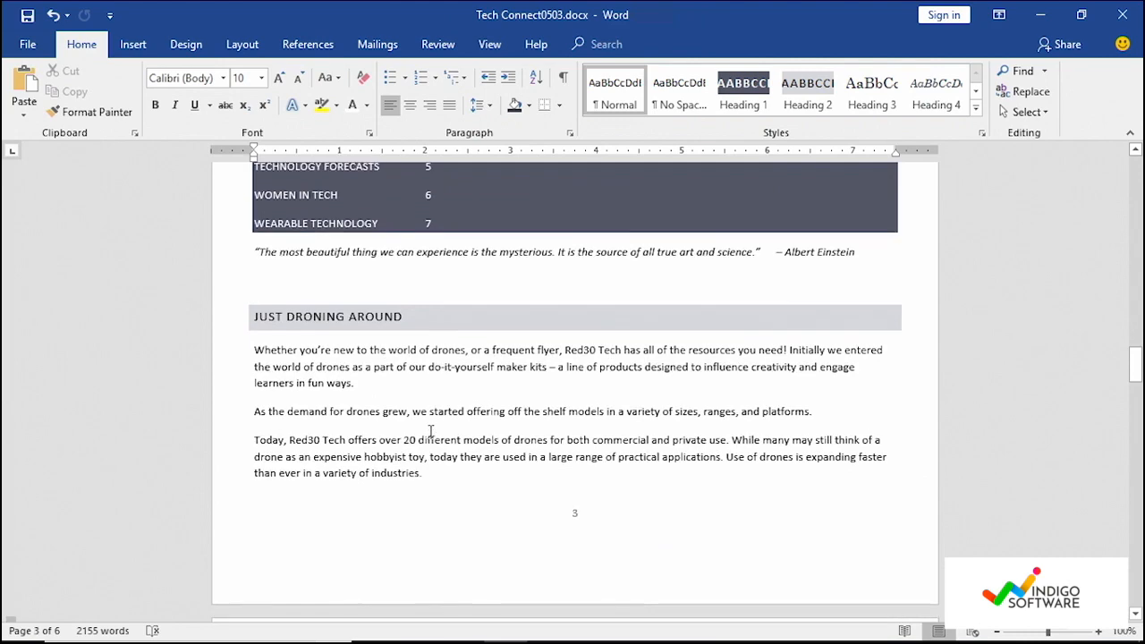
scroll(up, 3)
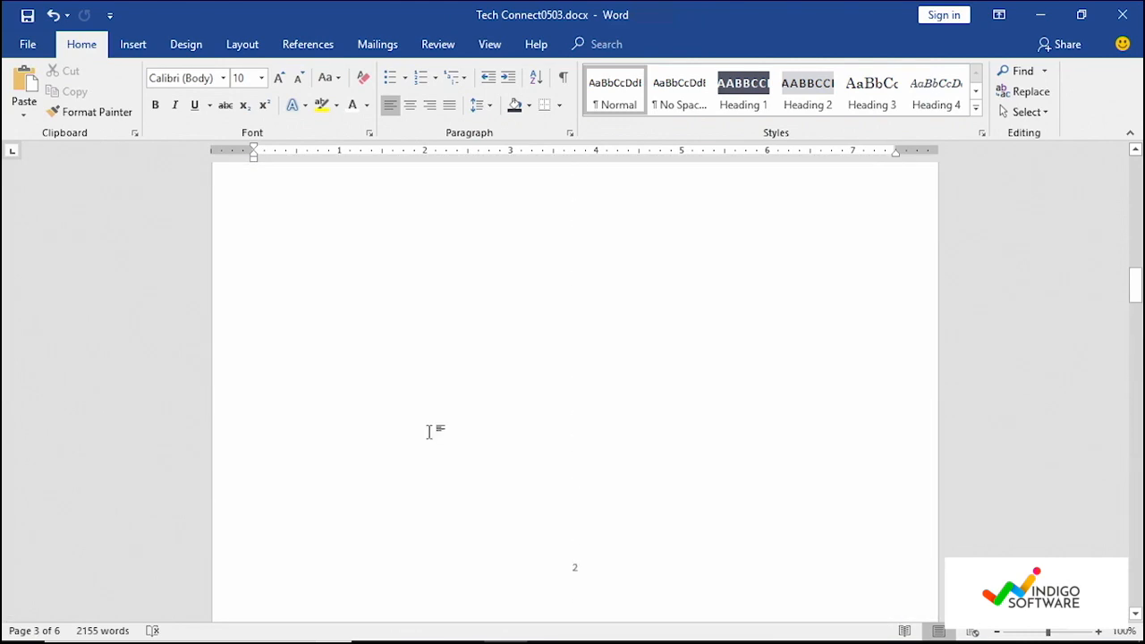
scroll(up, 3)
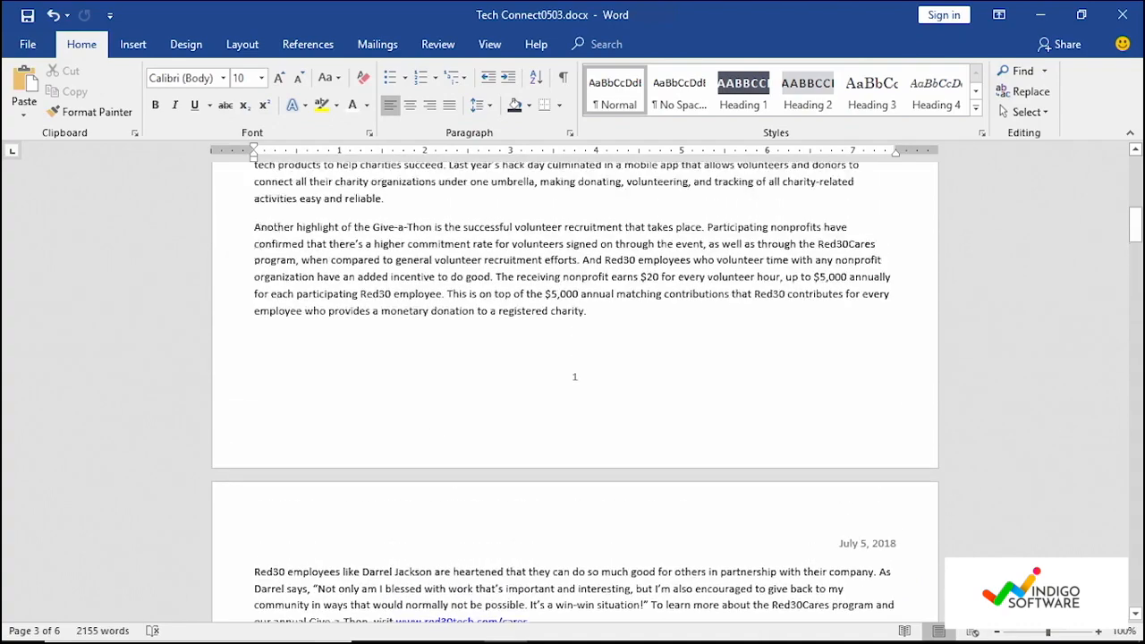
scroll(up, 3)
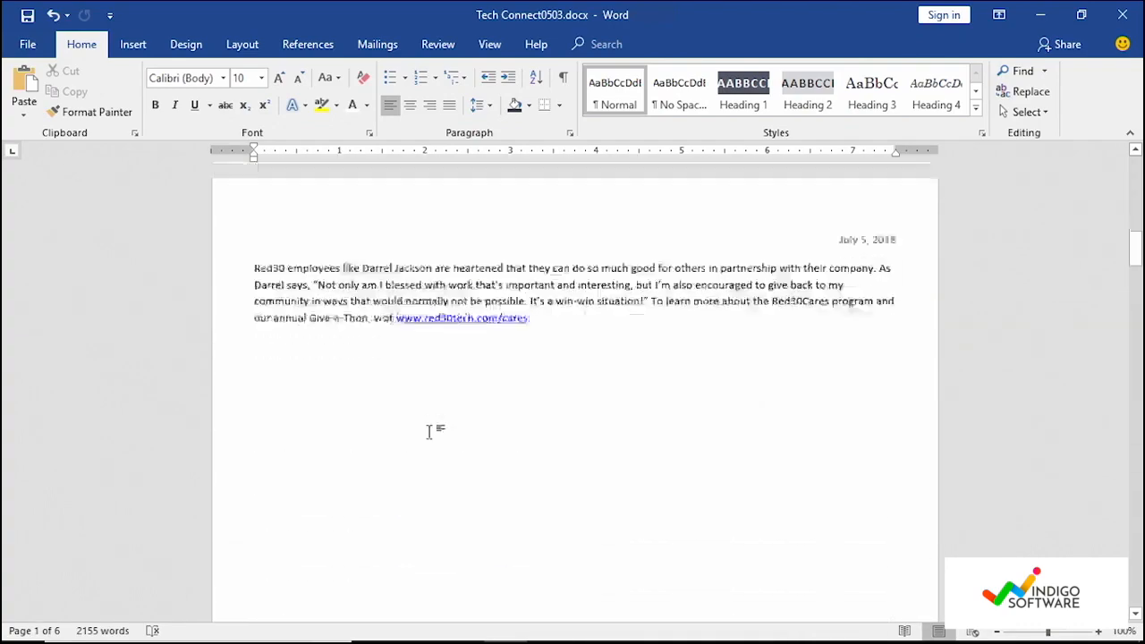
scroll(up, 3)
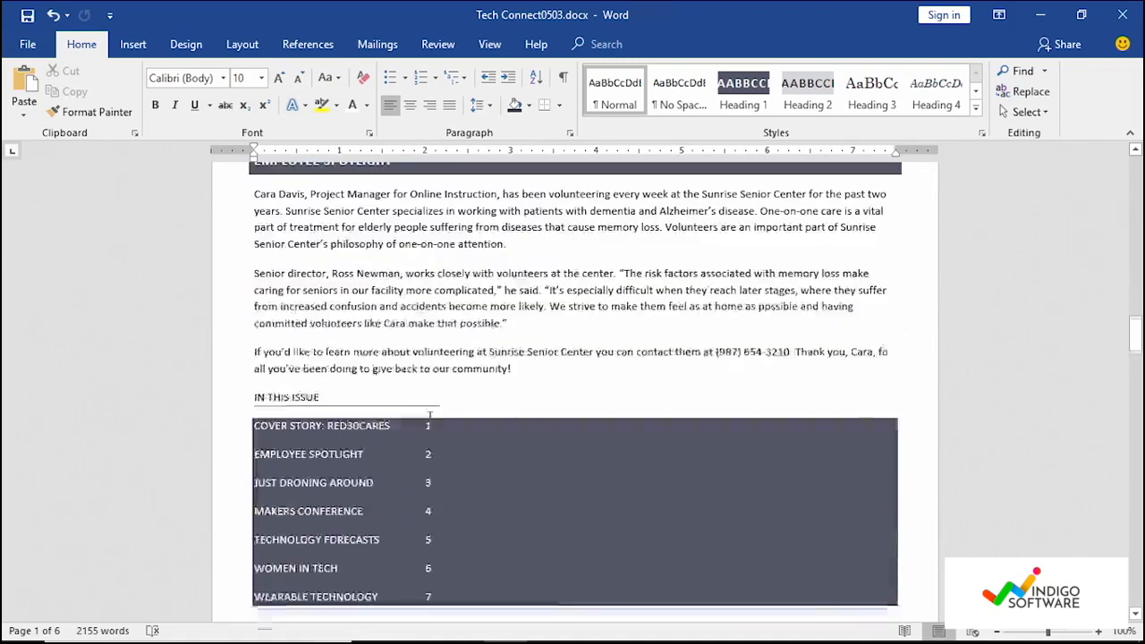
scroll(down, 3)
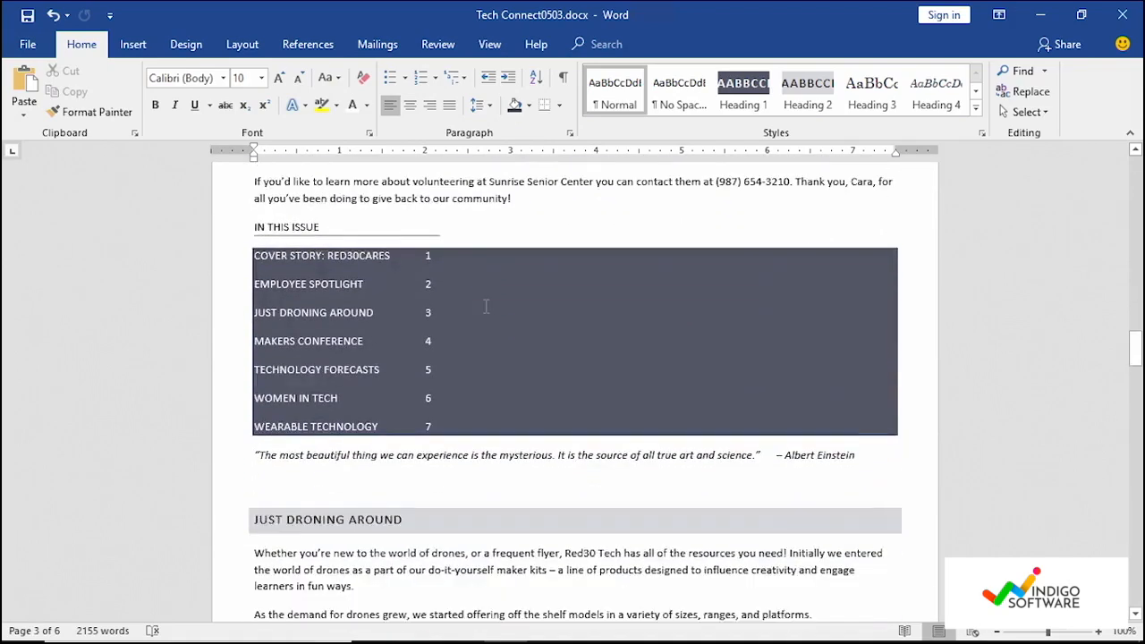
scroll(down, 3)
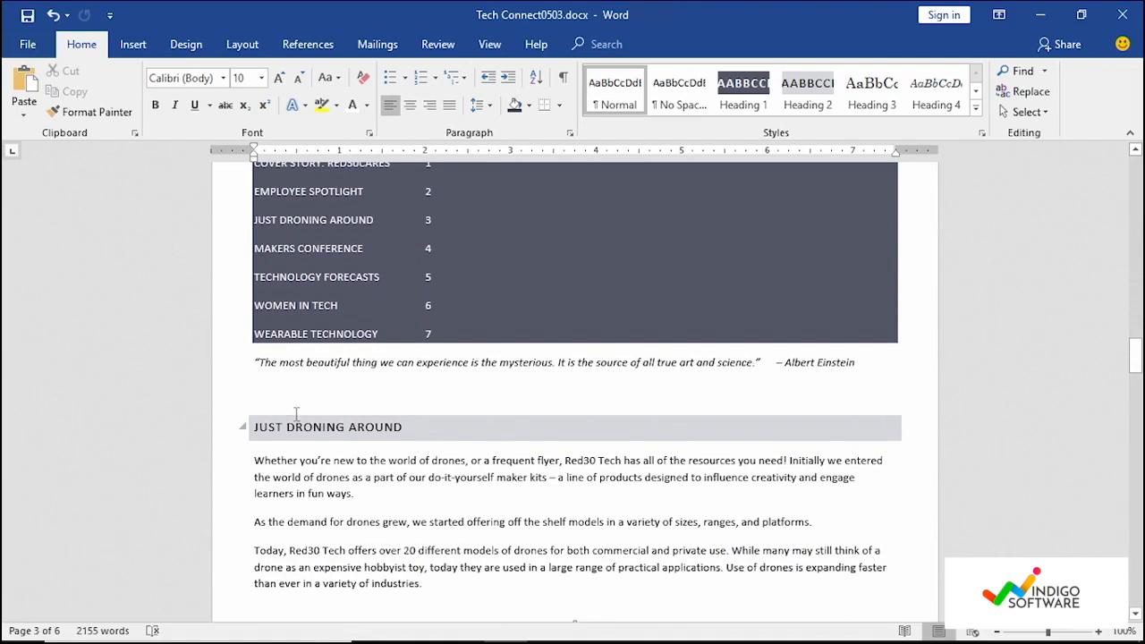
Place the insertion point before Just Droning Around and bring up the breaks list for a new section
click(268, 392)
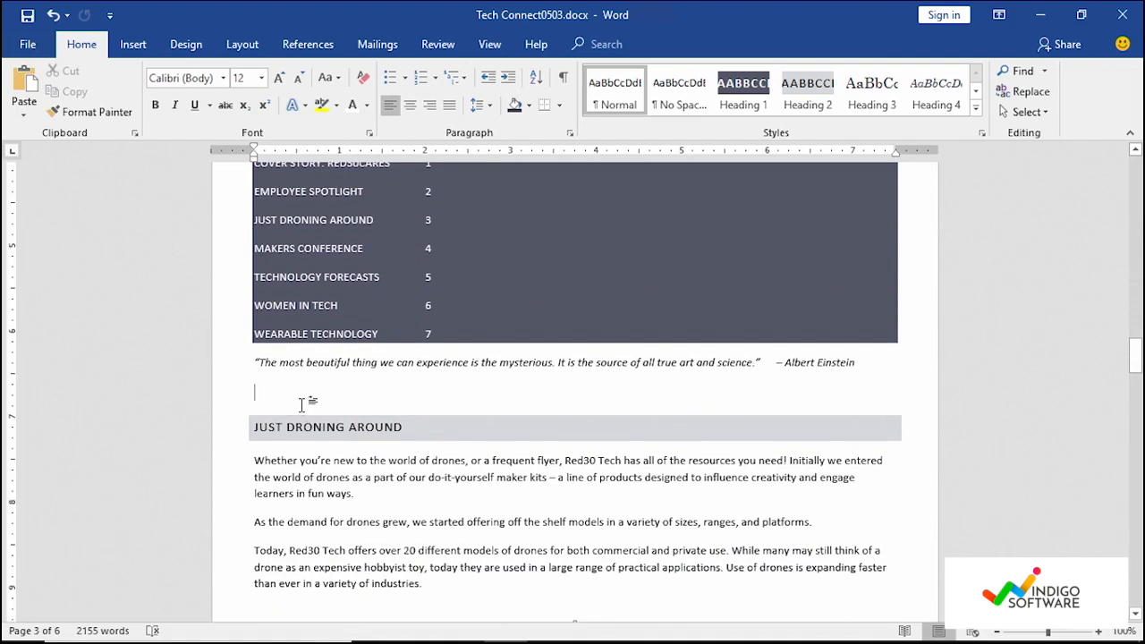
mouse_move(272, 211)
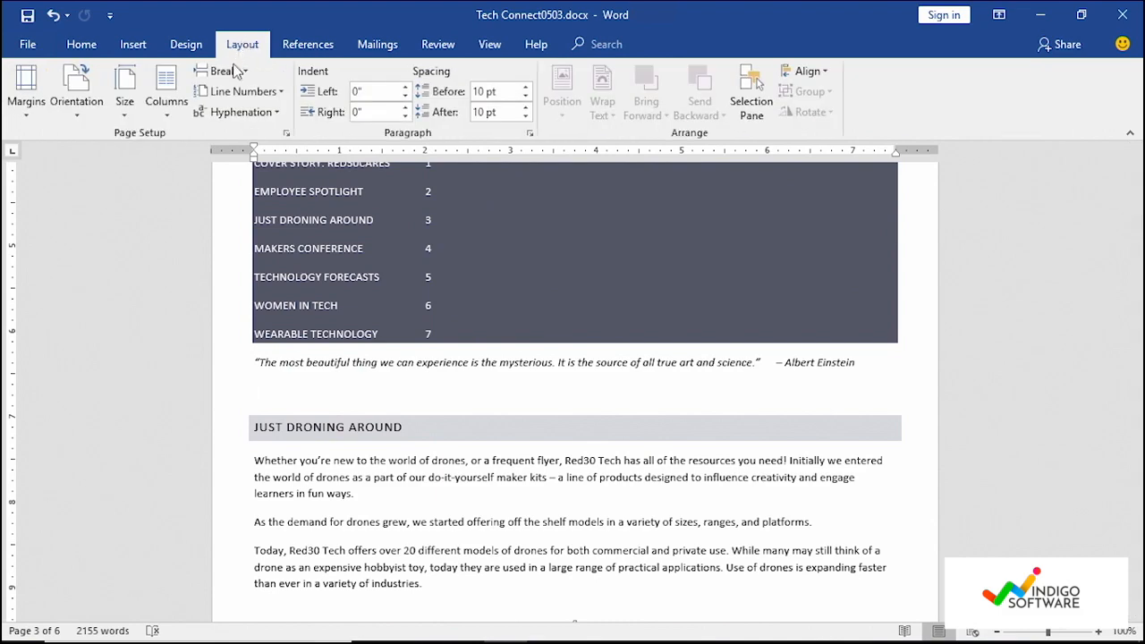
click(222, 72)
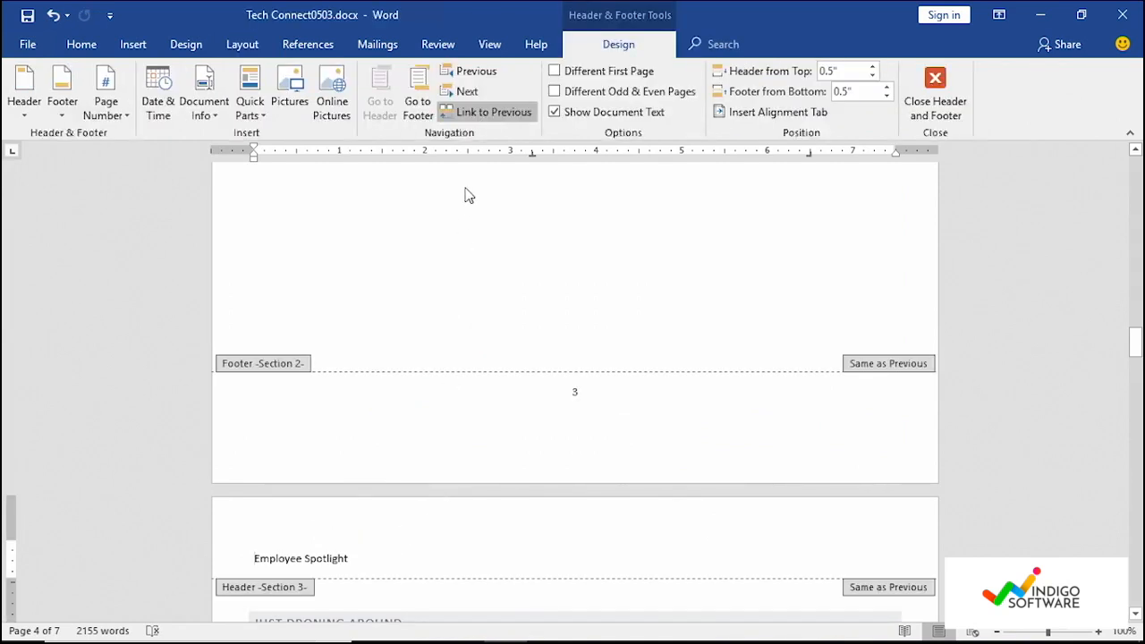
Replace the Section 3 header text Employee Spotlight with 'Just Droning Around'
scroll(down, 3)
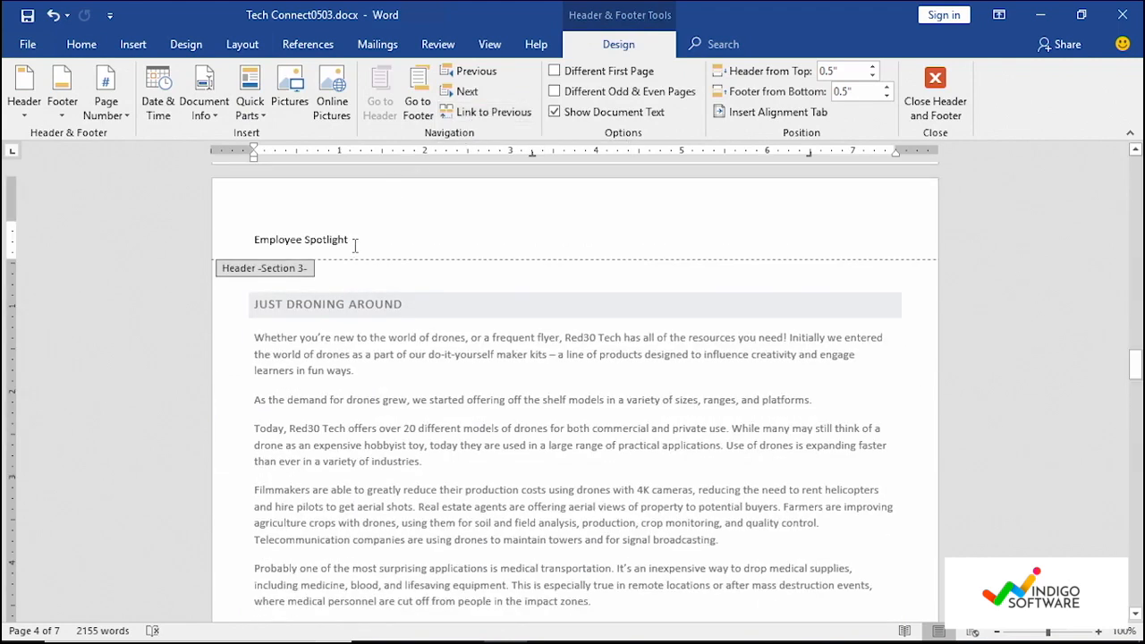
double_click(301, 239)
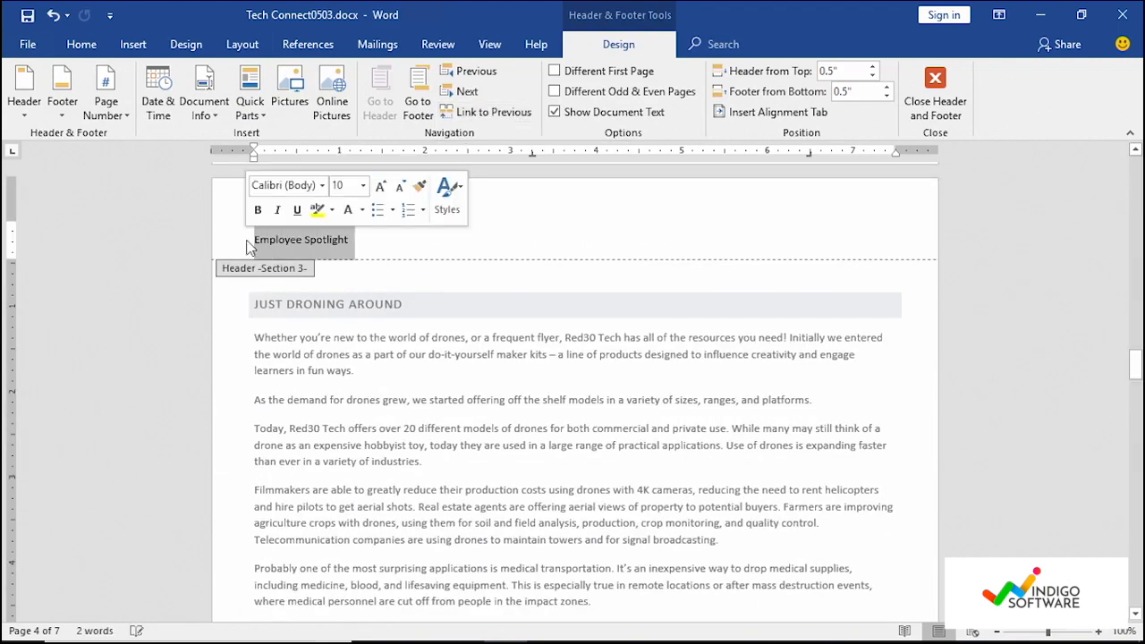
text(Just Dro)
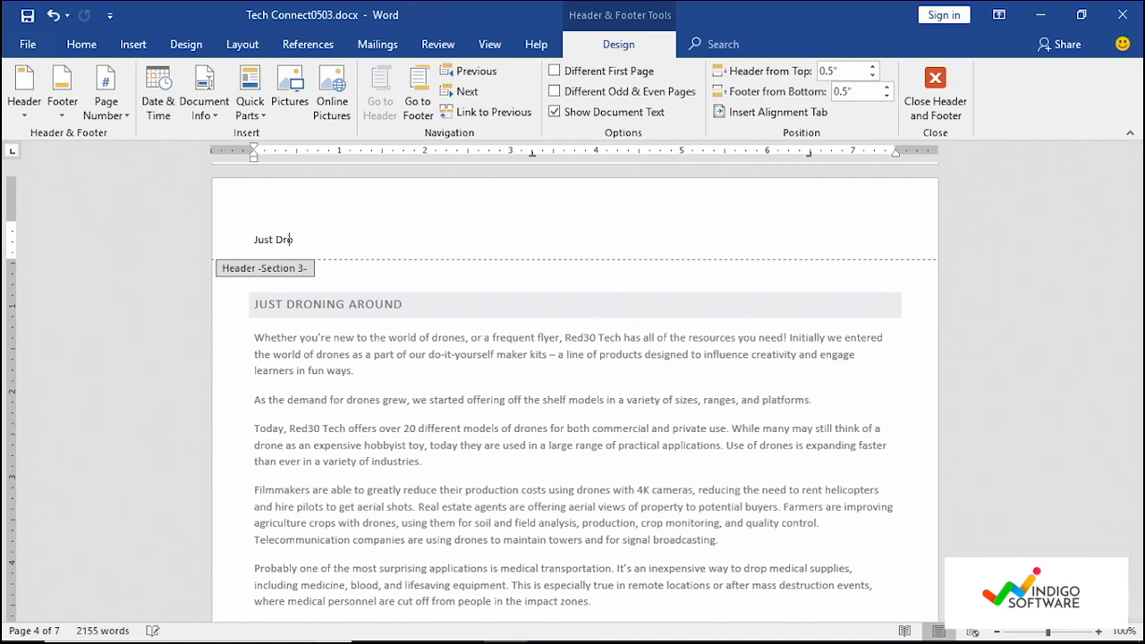
text(ning Arou)
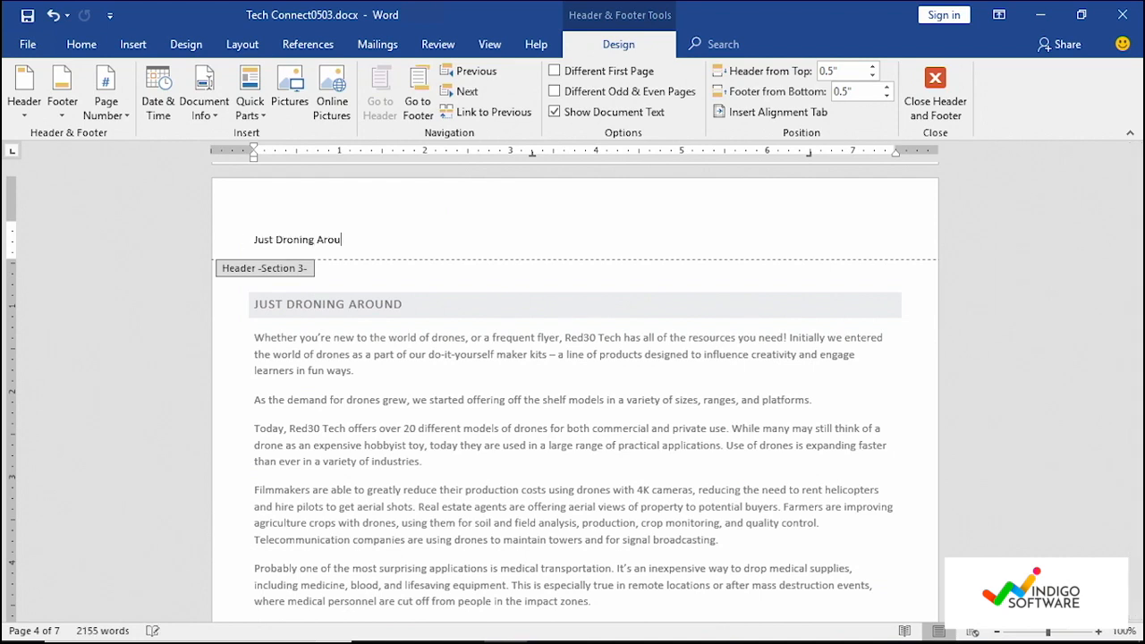
text(nd)
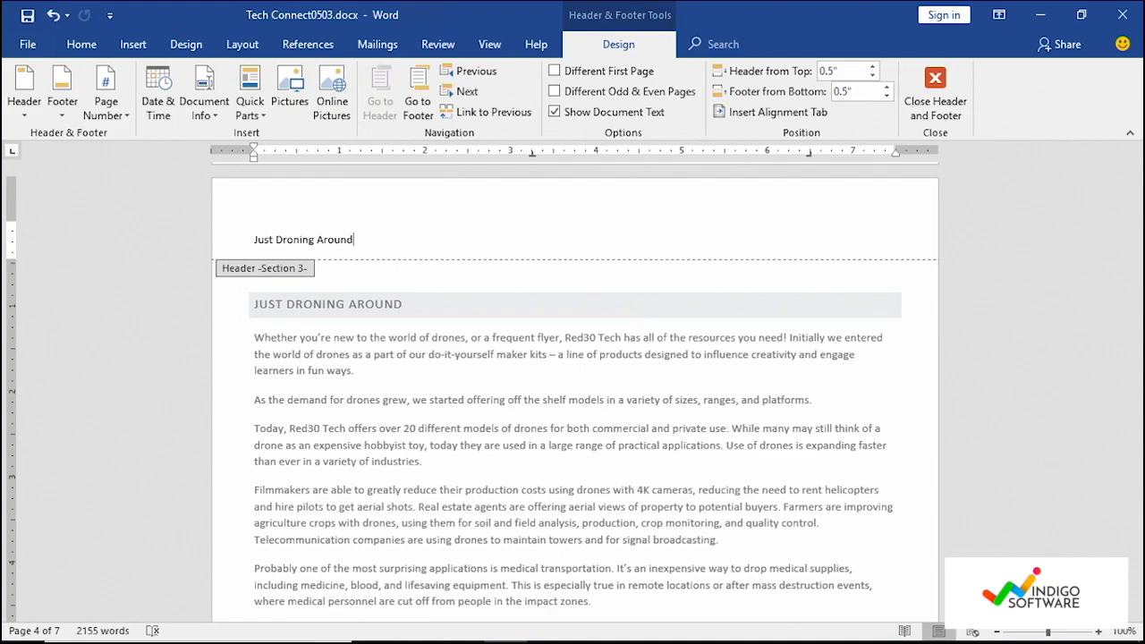
scroll(down, 3)
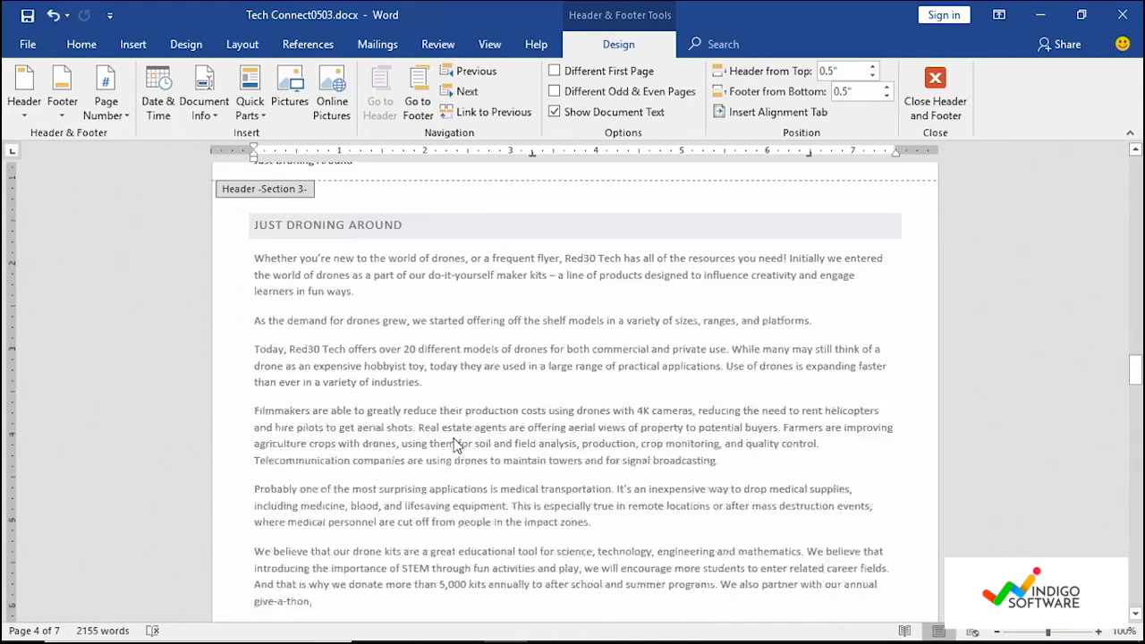